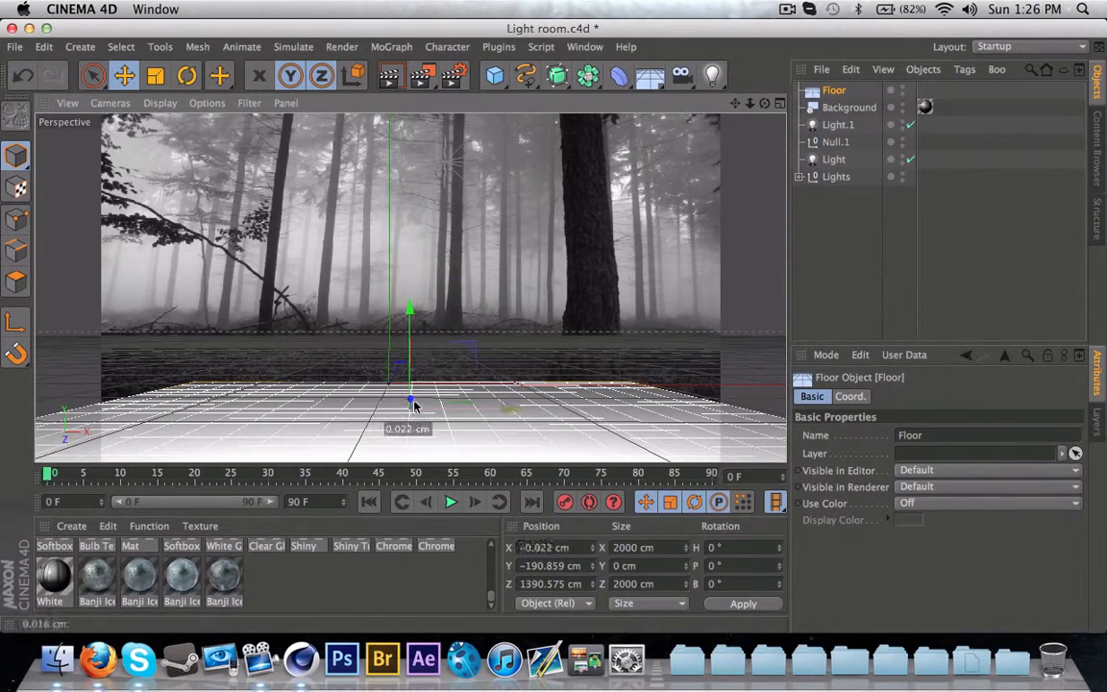
Step: Lower the Floor to the forest ground level and begin tagging it for compositing
{"action": "left_click_drag", "start_coordinate": [411, 398], "coordinate": [412, 422]}
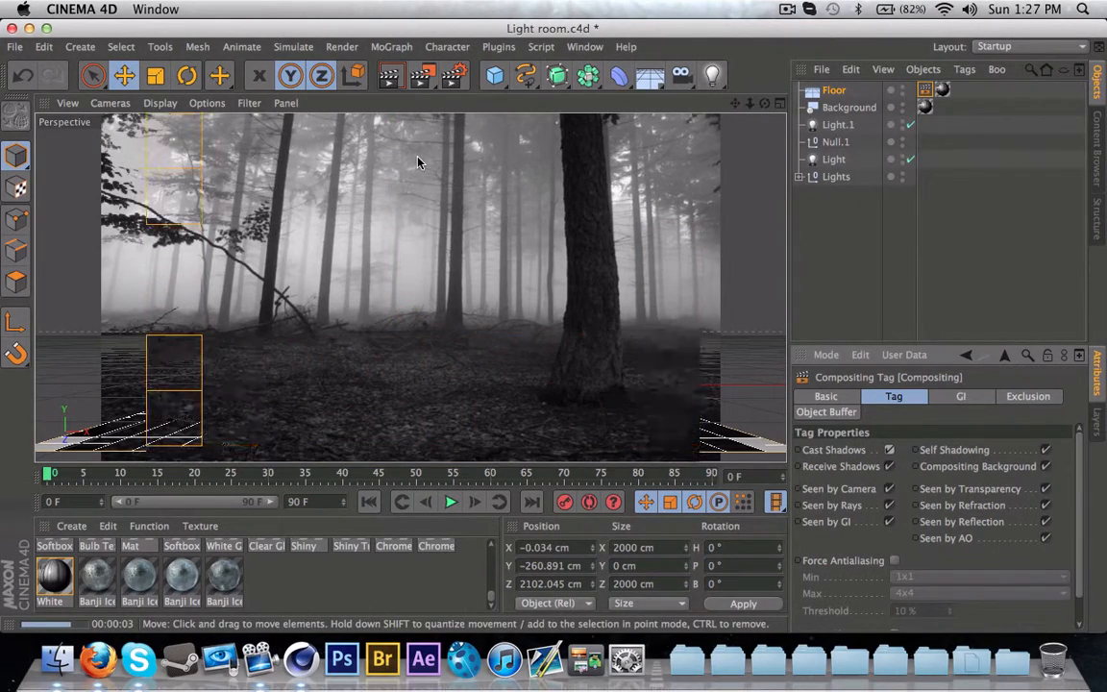
{"action": "left_click", "coordinate": [833, 90]}
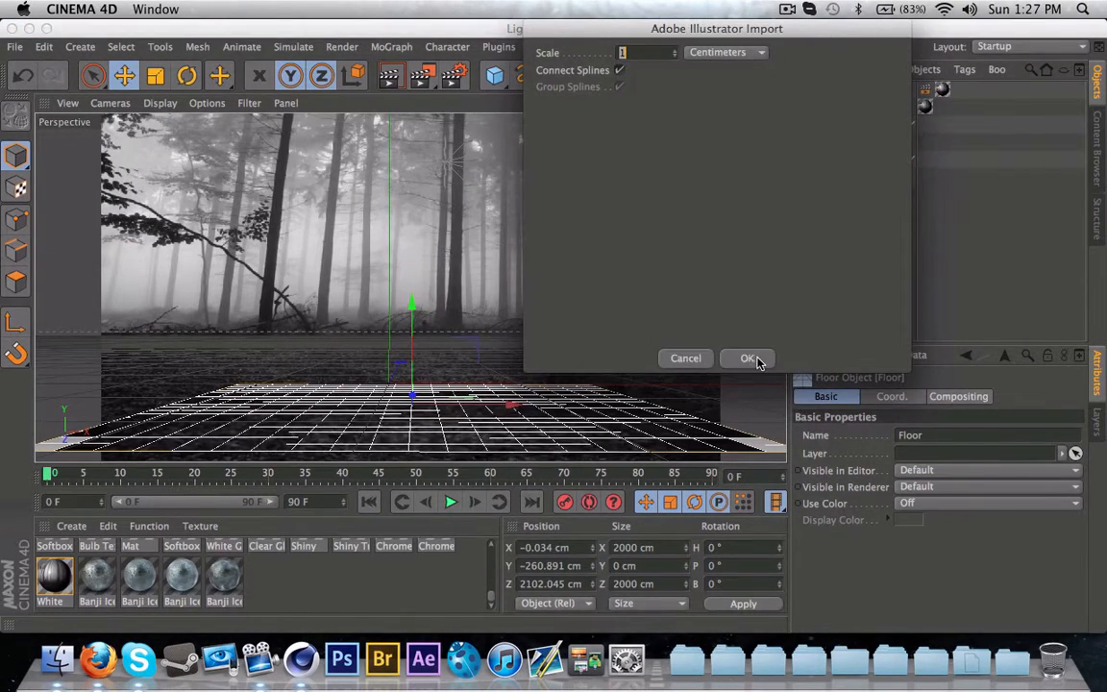
Step: Confirm the Illustrator logo import and extrude the splines with Extrude NURBS
{"action": "left_click", "coordinate": [749, 358]}
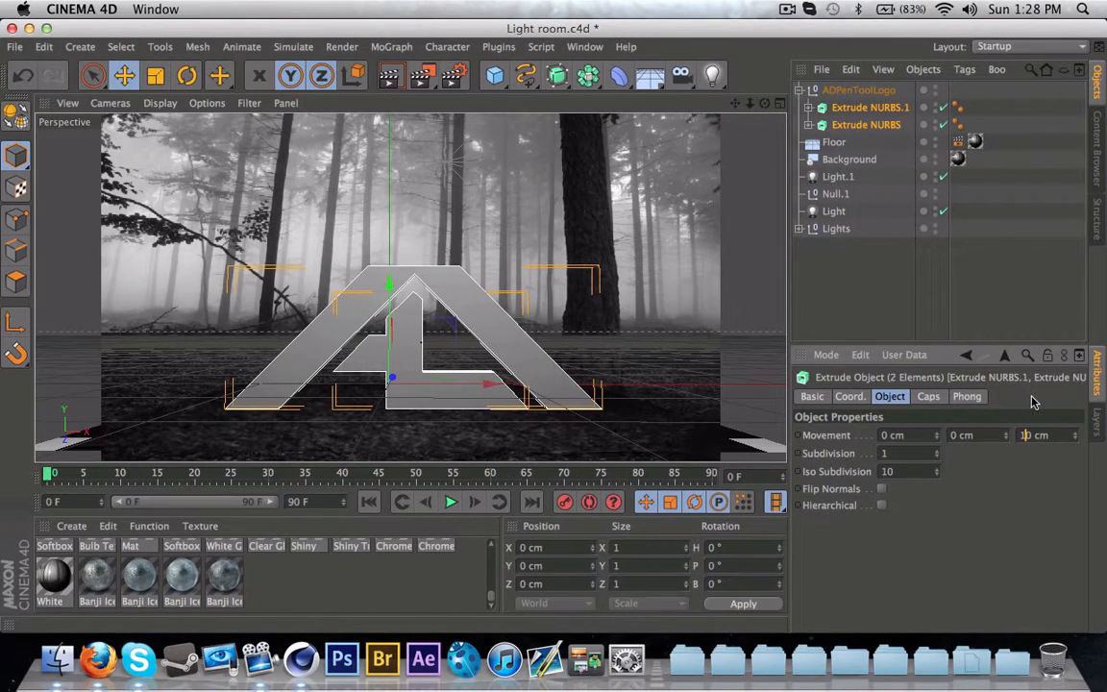
{"action": "left_click", "coordinate": [926, 396]}
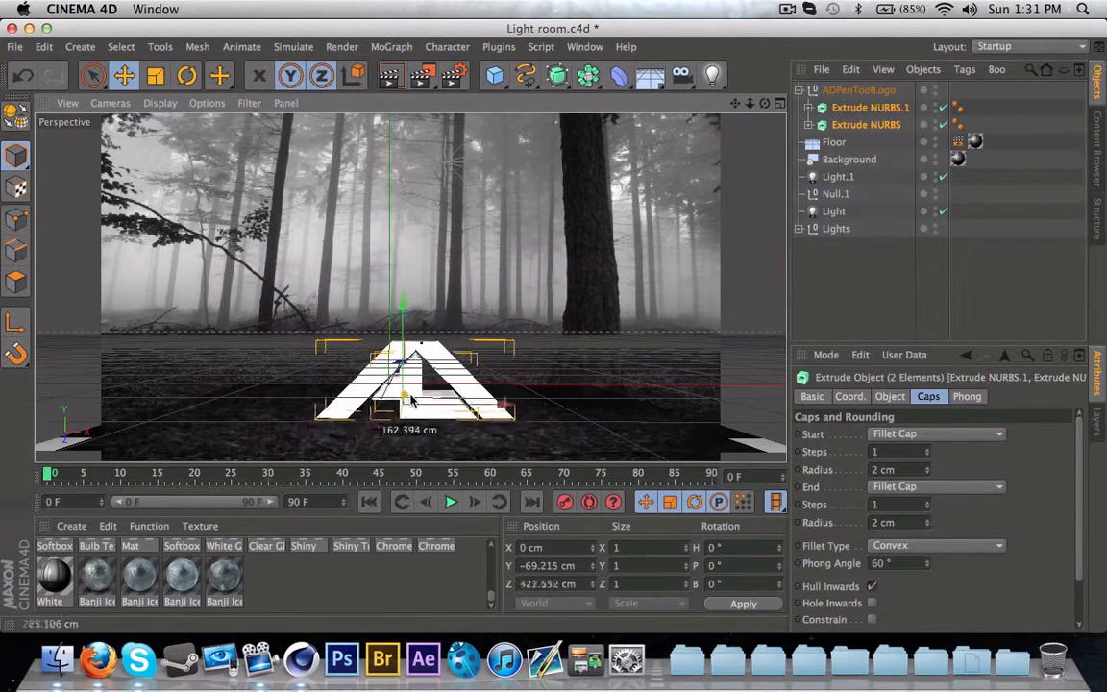
Step: Round the logo's cap edges with Fillet Caps, render a preview, and add a Landscape object
{"action": "left_click", "coordinate": [834, 142]}
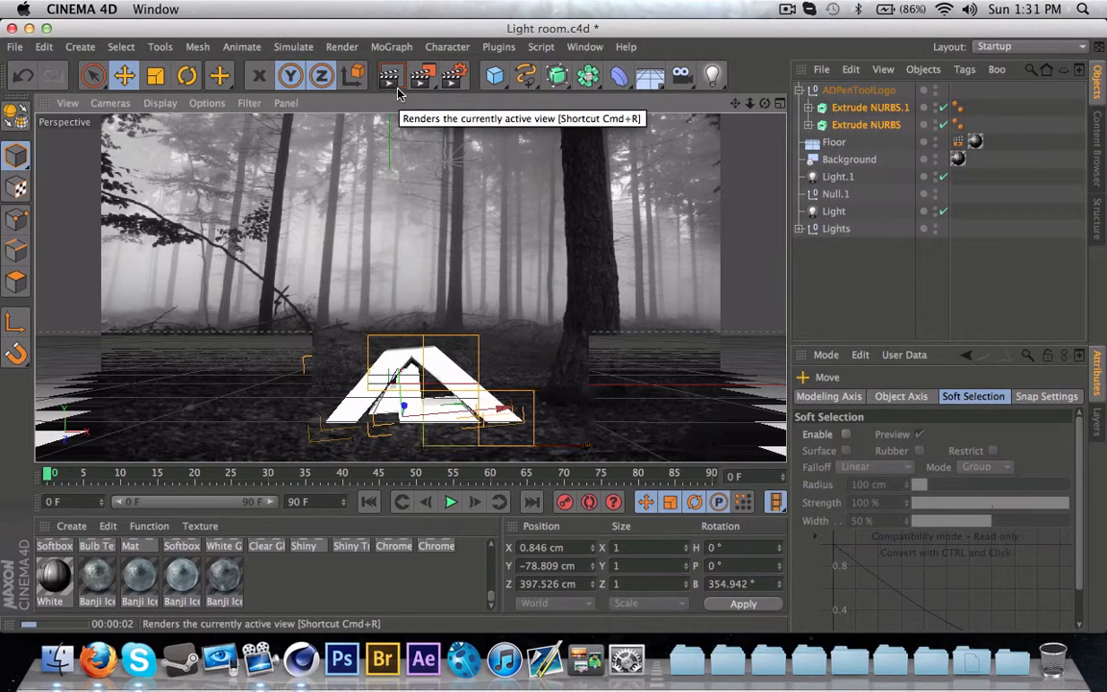
{"action": "left_click", "coordinate": [388, 77]}
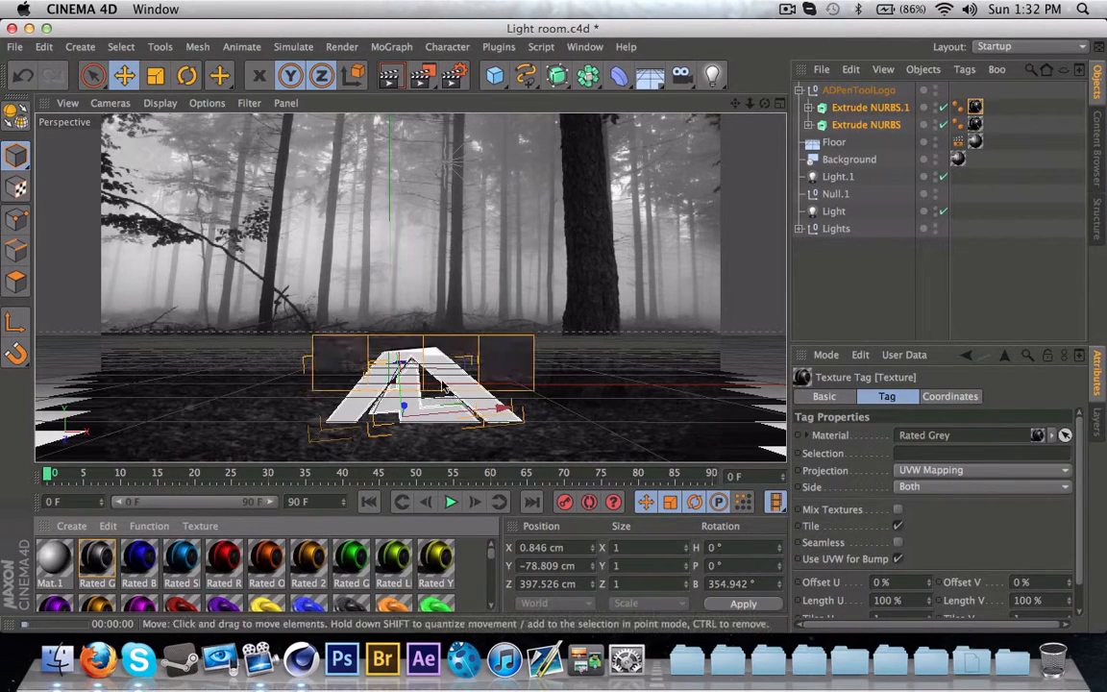
{"action": "left_click", "coordinate": [868, 108]}
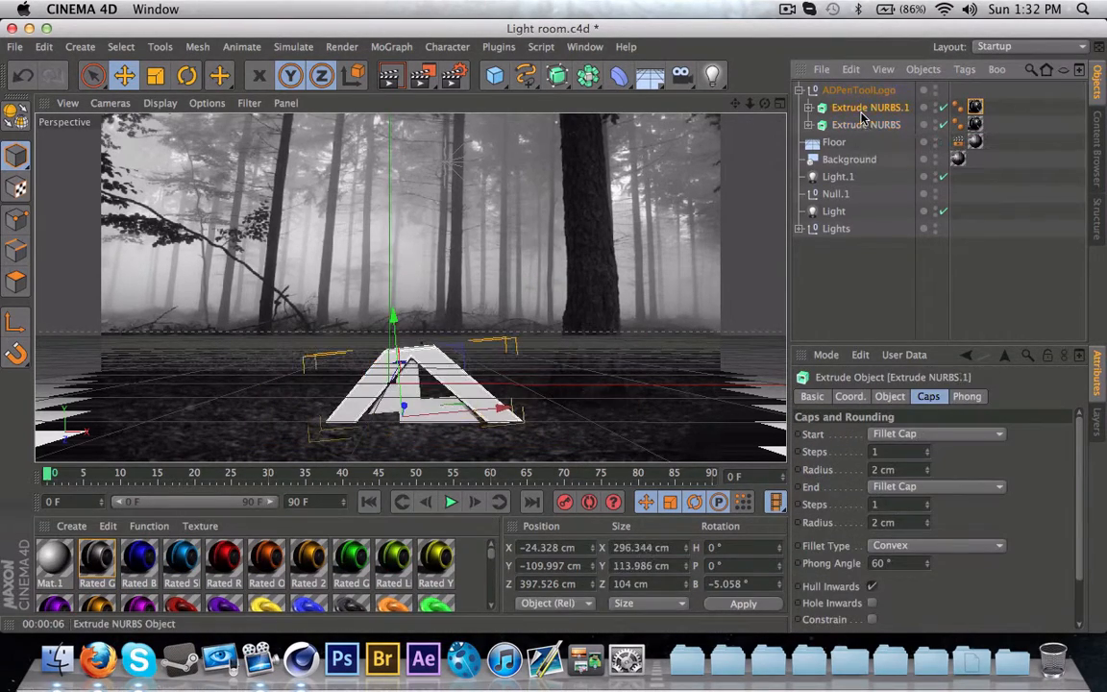
{"action": "left_click", "coordinate": [857, 90]}
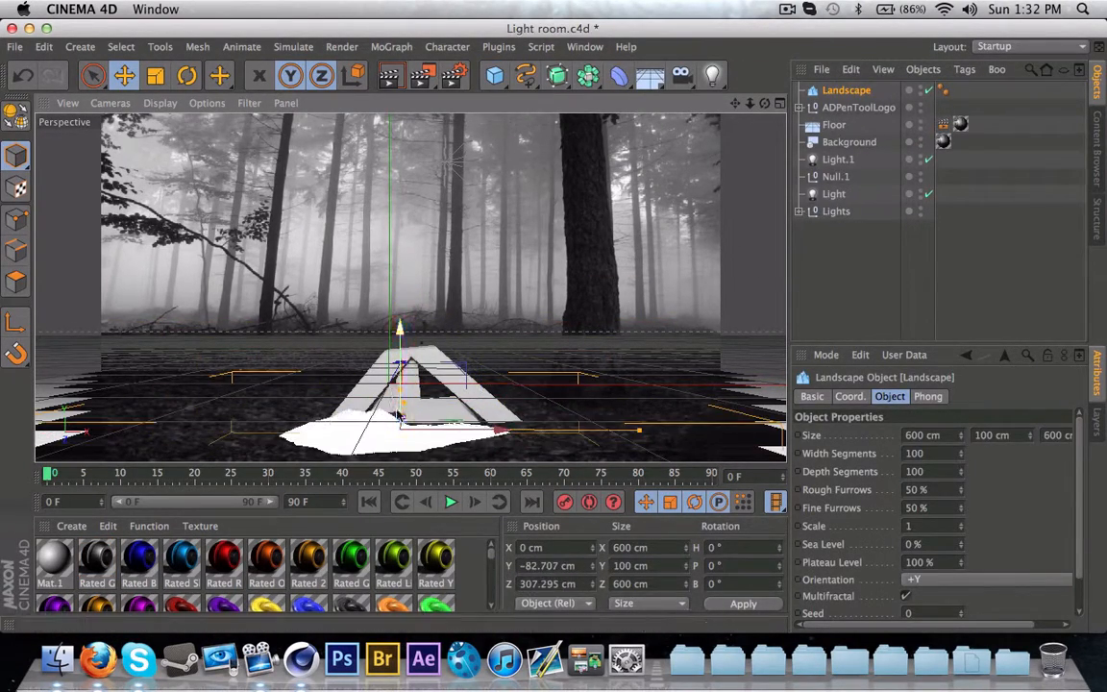
Step: Move the Landscape under the logo and give it a Compositing tag with Compositing Background enabled
{"action": "left_click_drag", "start_coordinate": [399, 413], "coordinate": [432, 427]}
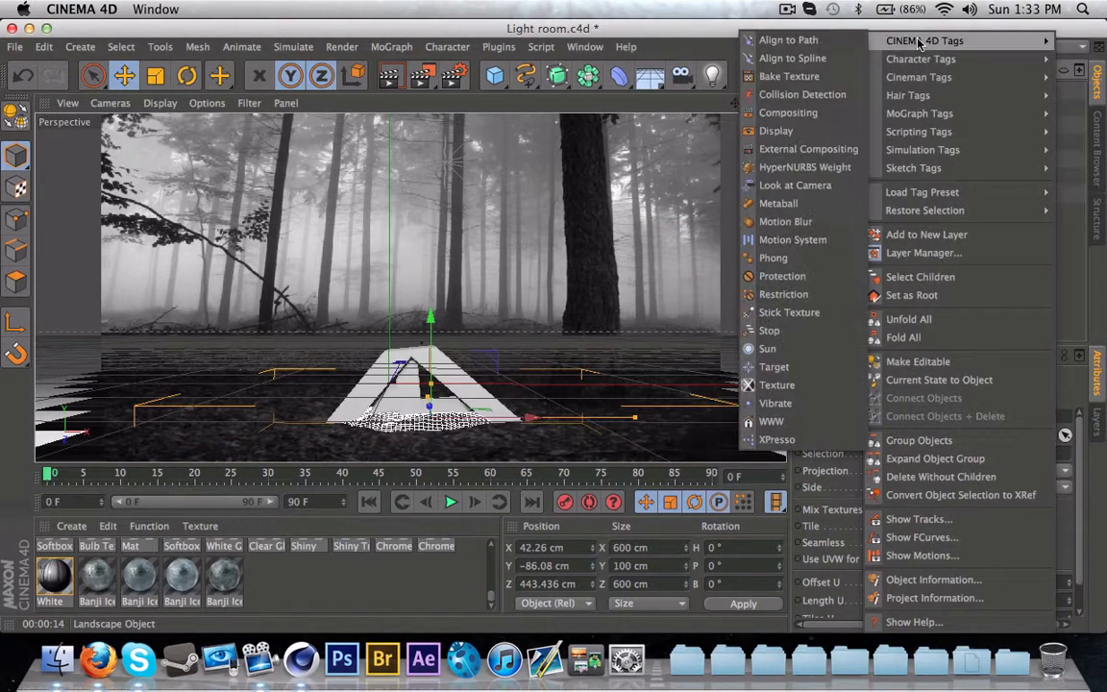
{"action": "left_click", "coordinate": [788, 111]}
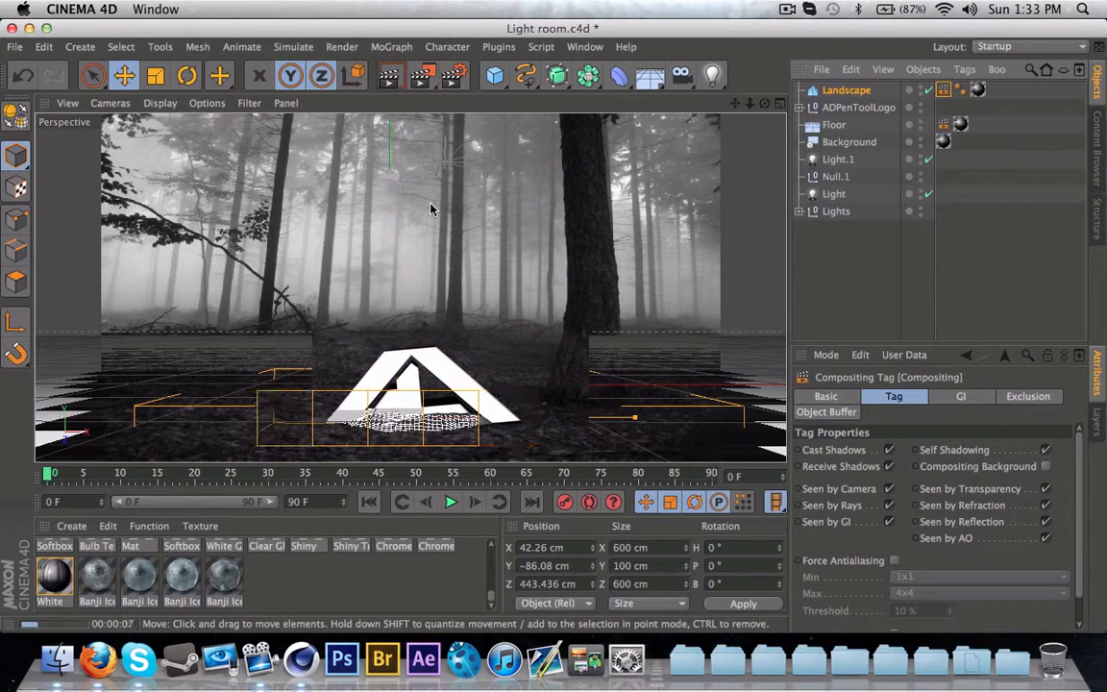
{"action": "left_click", "coordinate": [450, 499]}
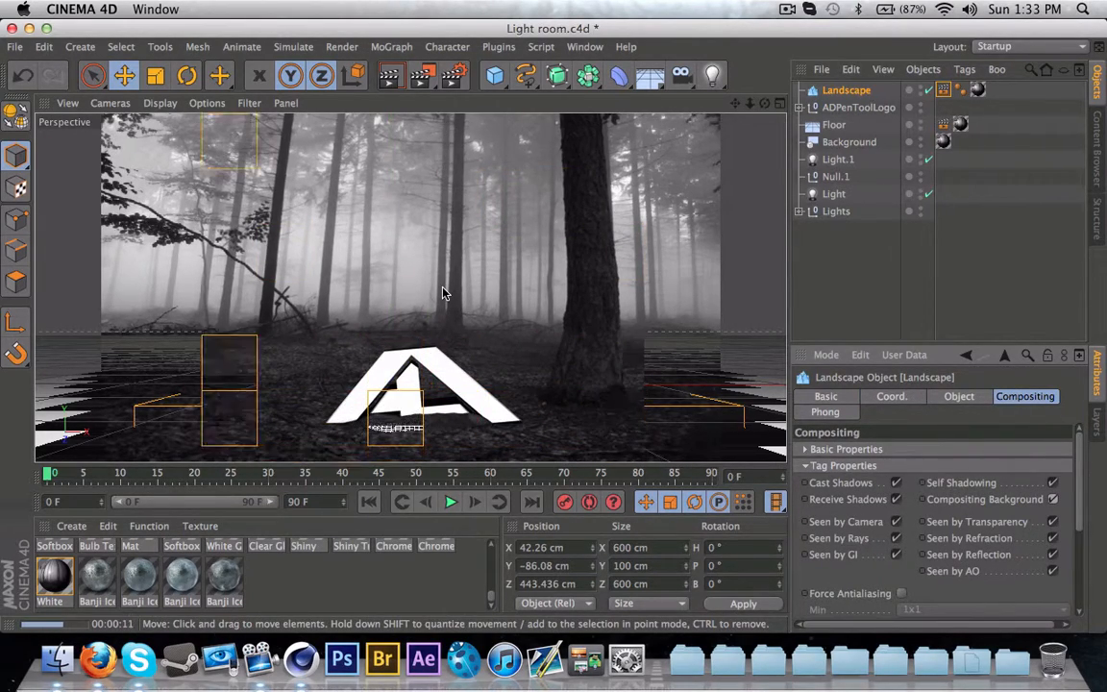
{"action": "left_click", "coordinate": [869, 123]}
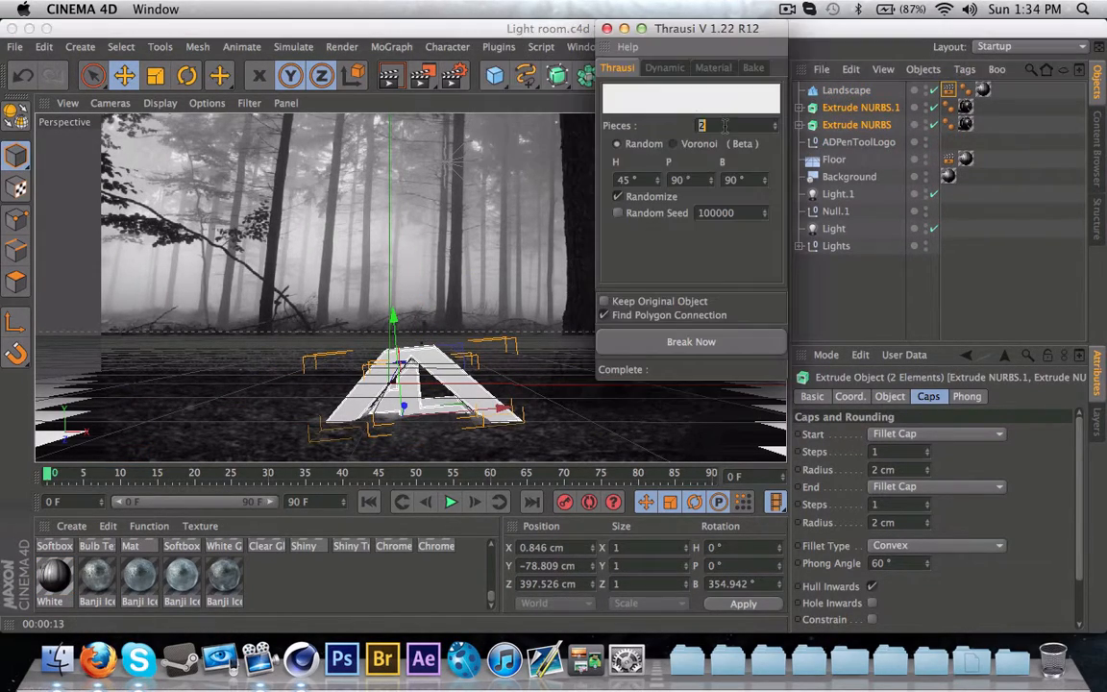
Step: Break both logo extrusions into Thrausi pieces and place them in Fracture objects with a Random effector
{"action": "left_click", "coordinate": [692, 342]}
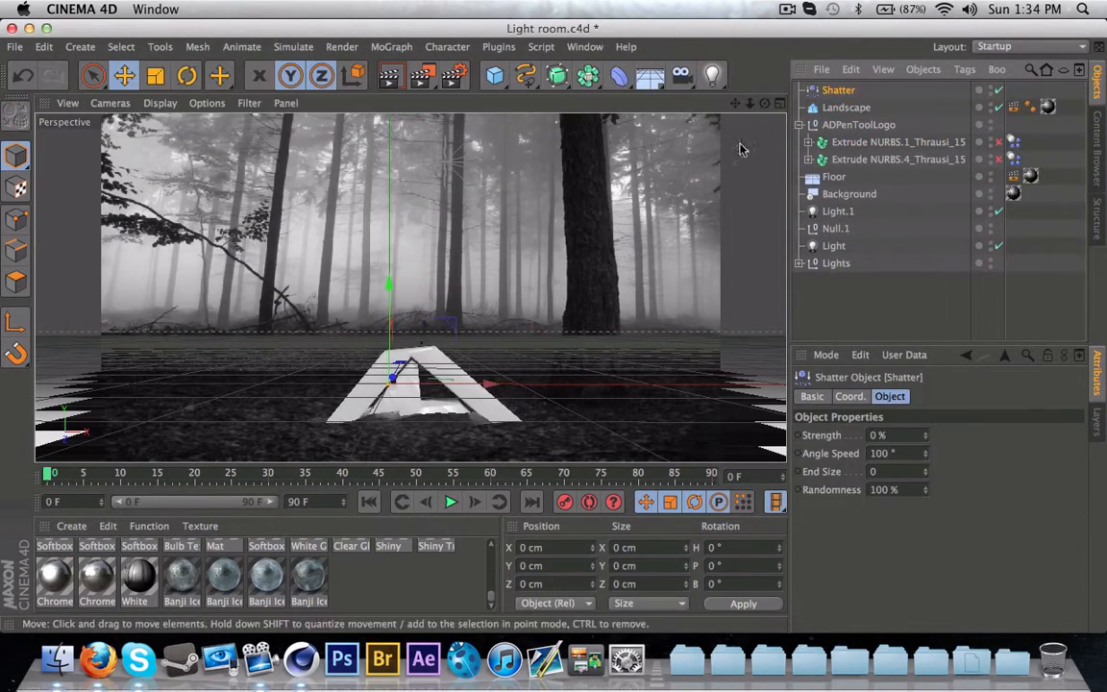
{"action": "left_click", "coordinate": [847, 125]}
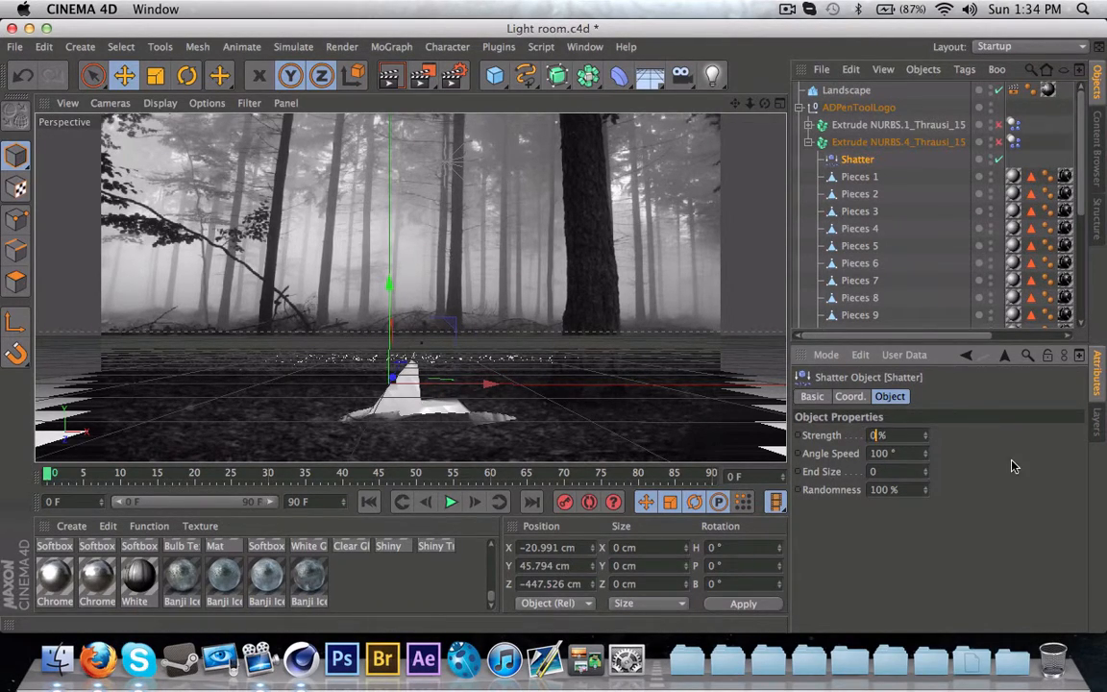
{"action": "left_click", "coordinate": [392, 46]}
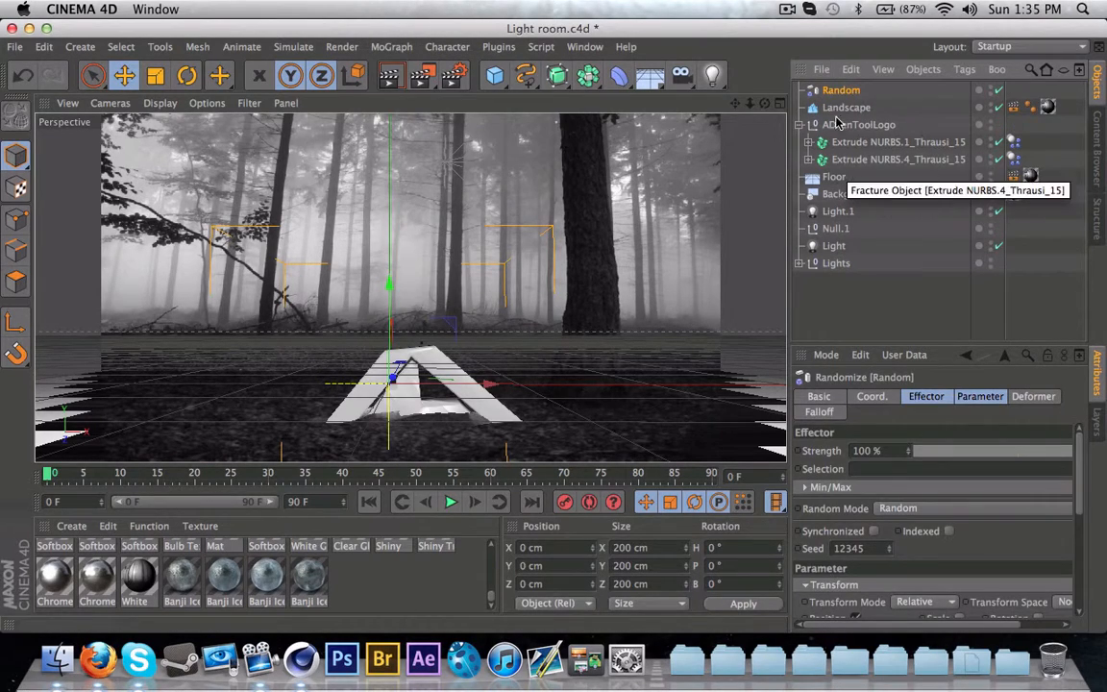
{"action": "left_click", "coordinate": [899, 142]}
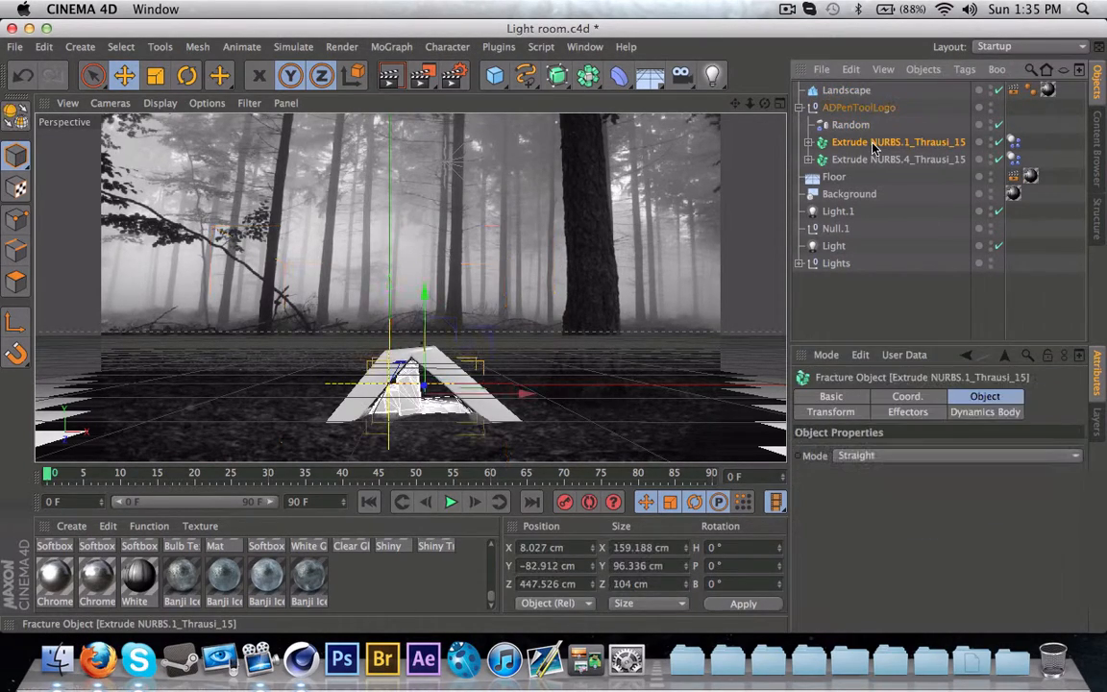
{"action": "left_click", "coordinate": [850, 123]}
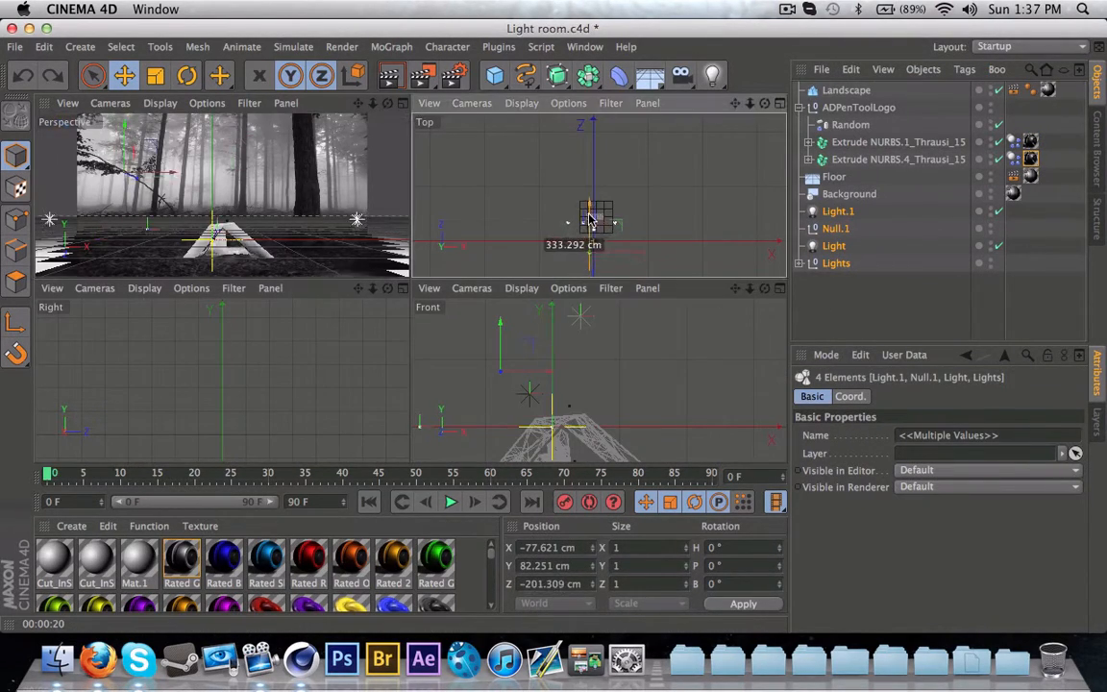
Step: Reposition the lights, set Random effector Strength to 1%, and choose the render output save path
{"action": "left_click", "coordinate": [899, 450]}
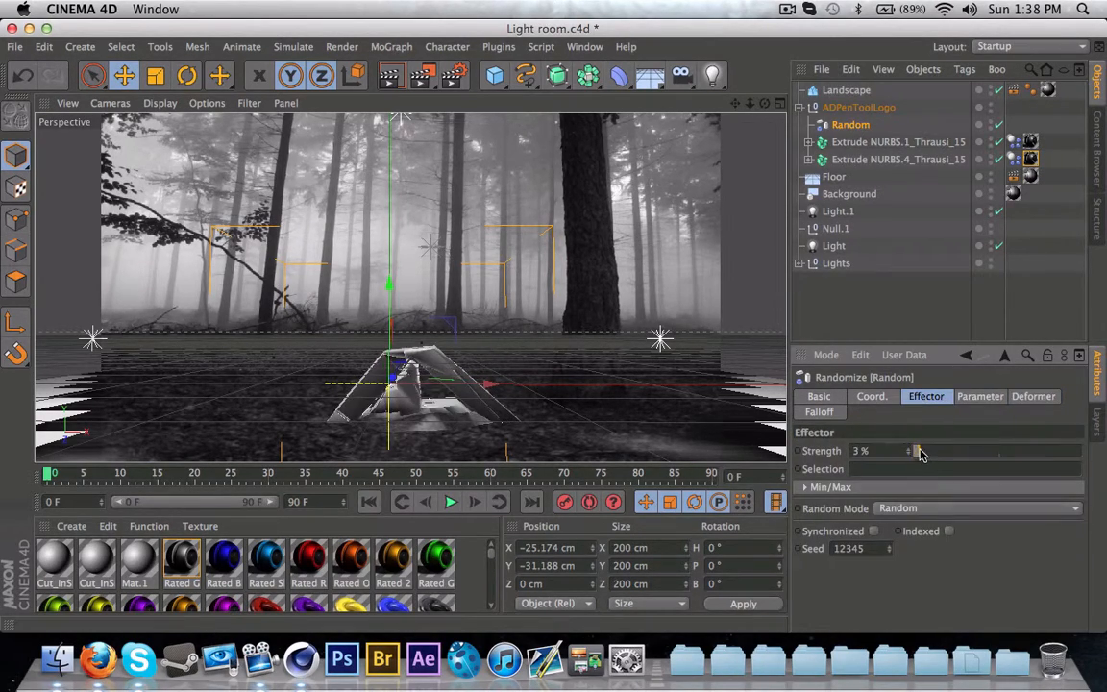
{"action": "left_click", "coordinate": [1034, 396]}
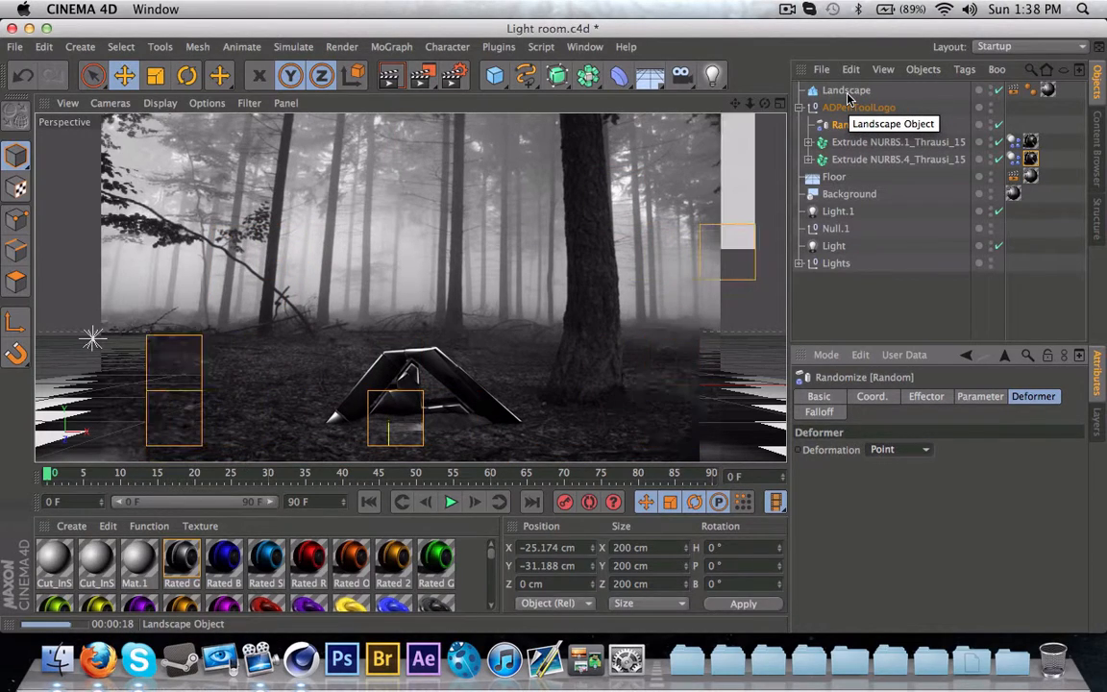
{"action": "left_click", "coordinate": [838, 209]}
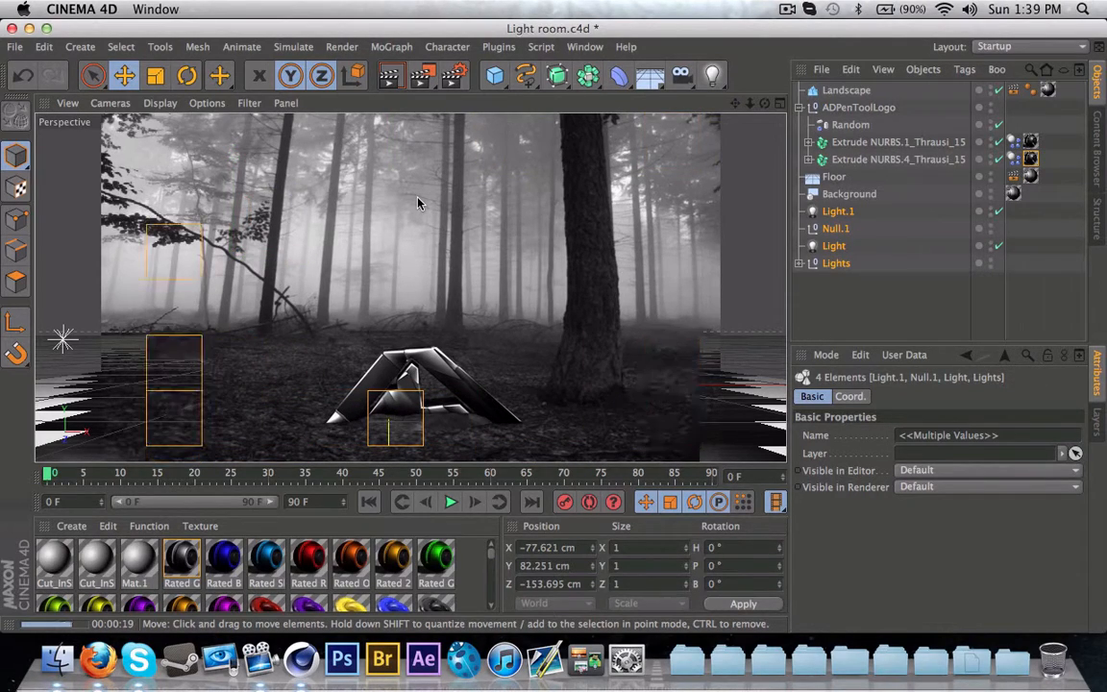
{"action": "left_click", "coordinate": [849, 123]}
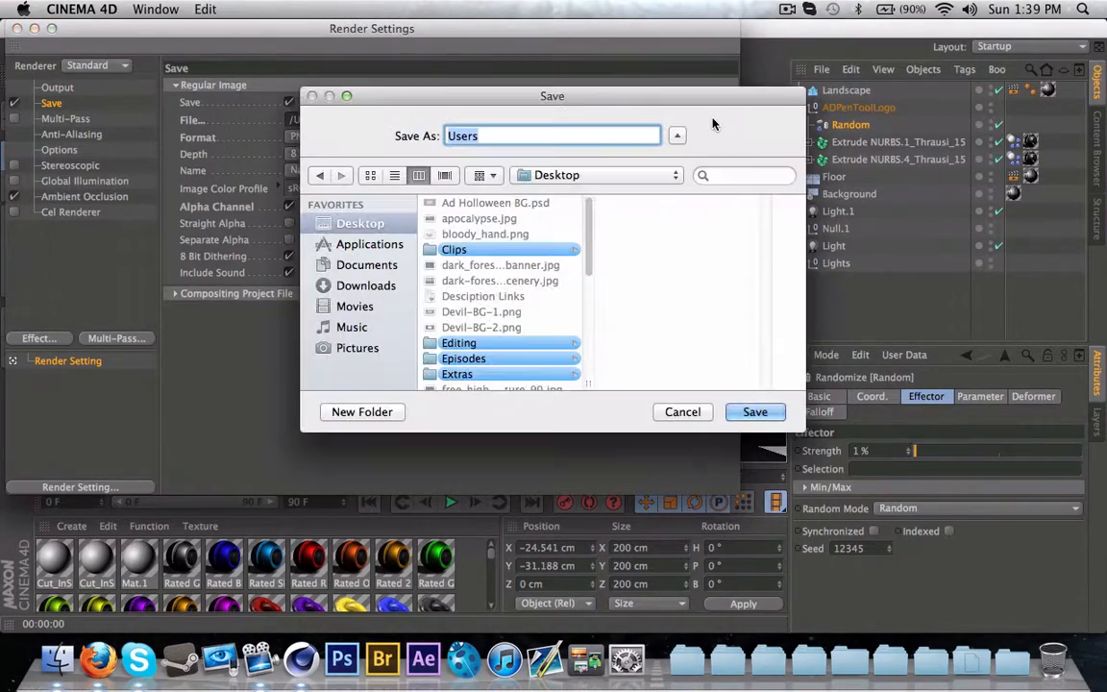
{"action": "left_click", "coordinate": [786, 7]}
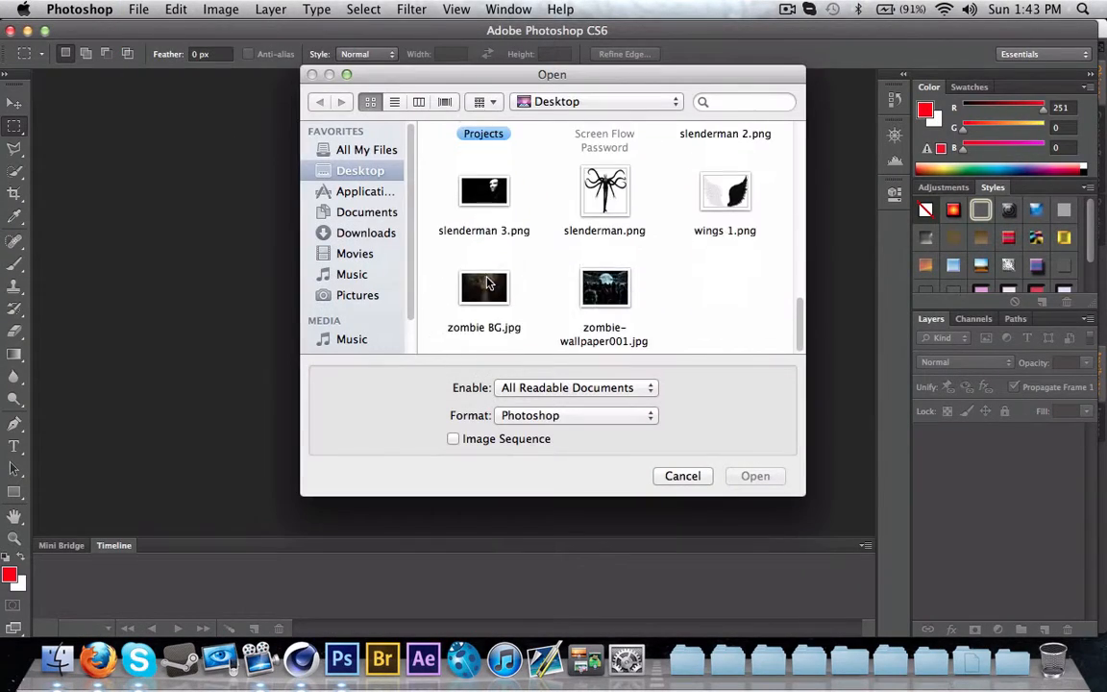
Step: Bring a smoke layer from Subzero Stuff.psd into the YouTube template set to Screen
{"action": "scroll", "scroll_direction": "up", "scroll_amount": 3}
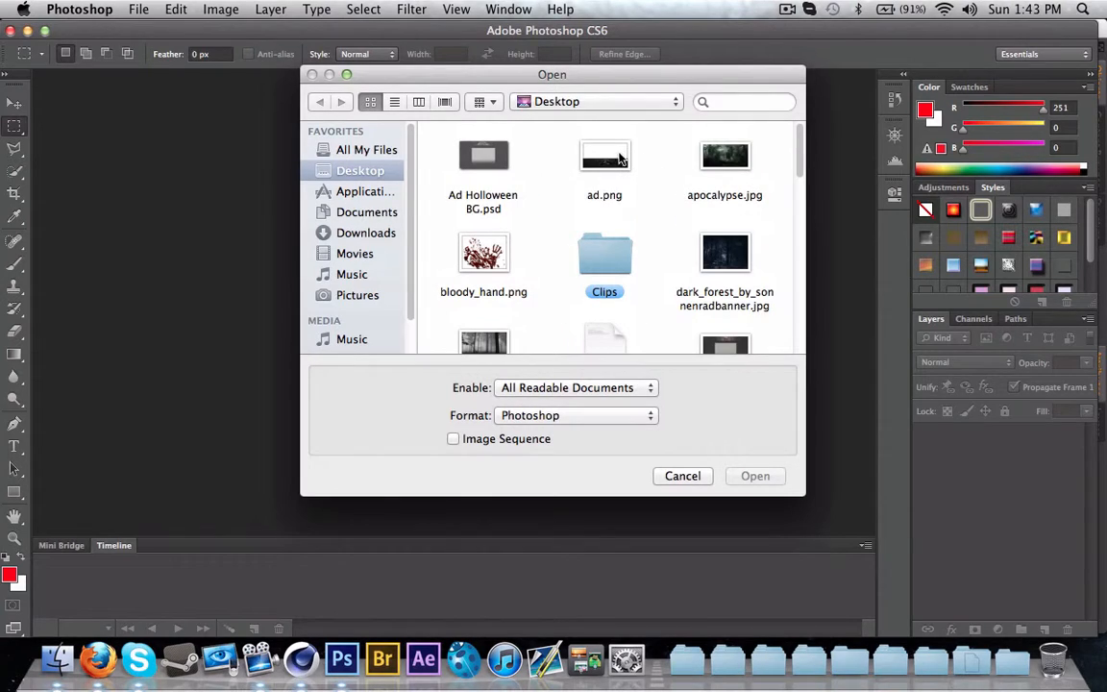
{"action": "double_click", "coordinate": [603, 158]}
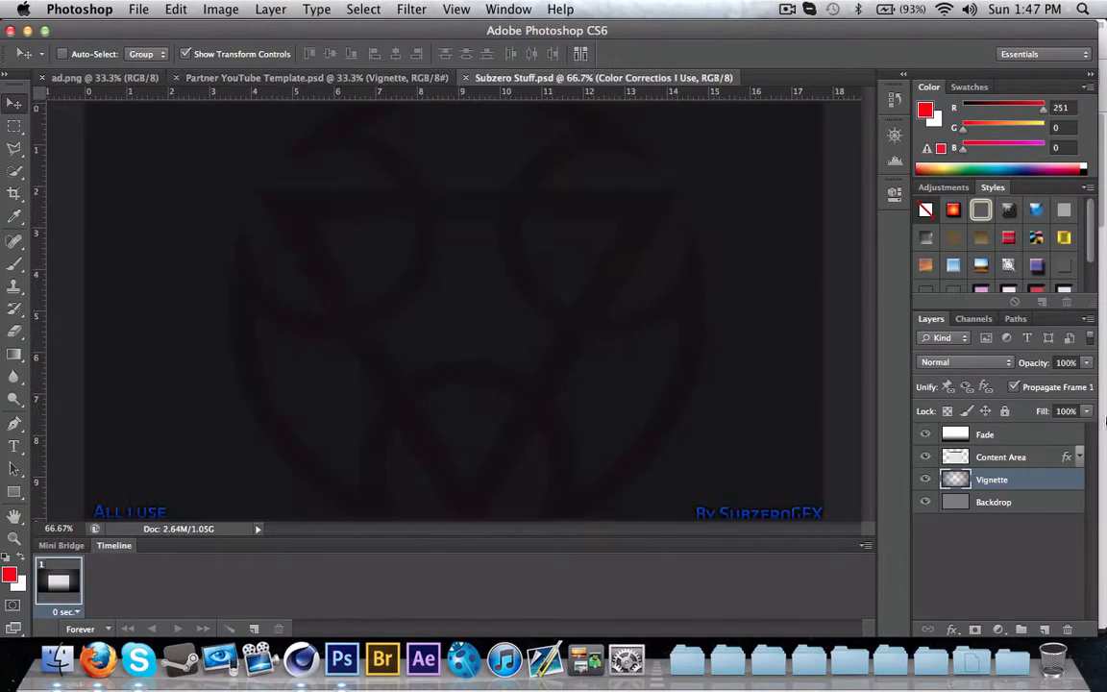
{"action": "double_click", "coordinate": [992, 502]}
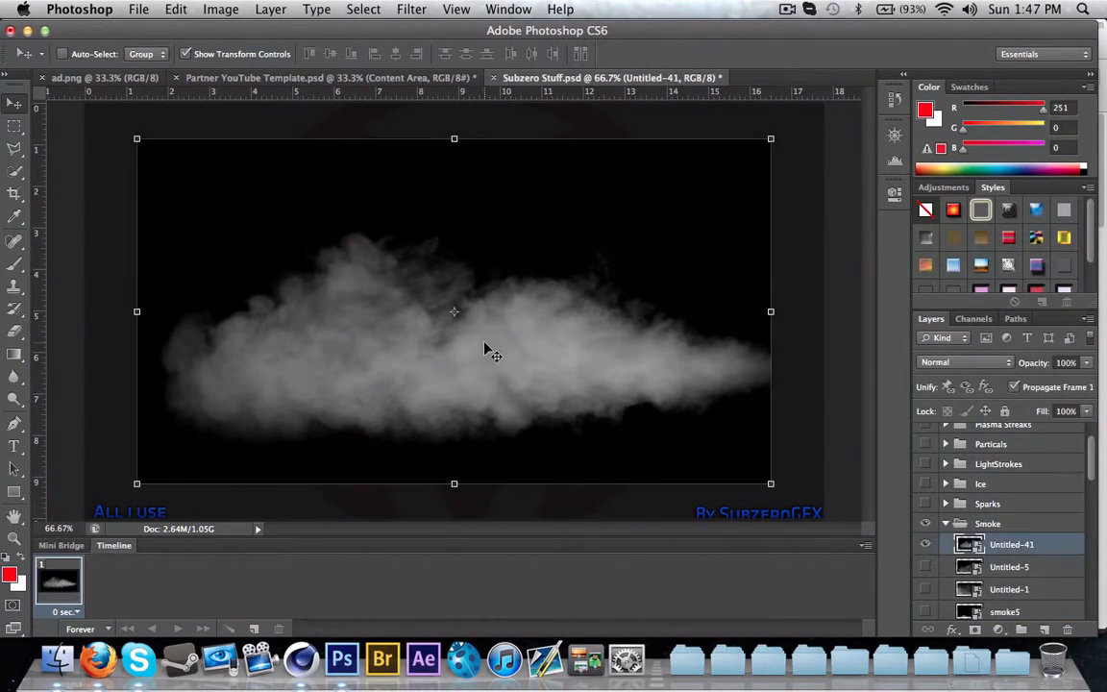
{"action": "left_click", "coordinate": [324, 77]}
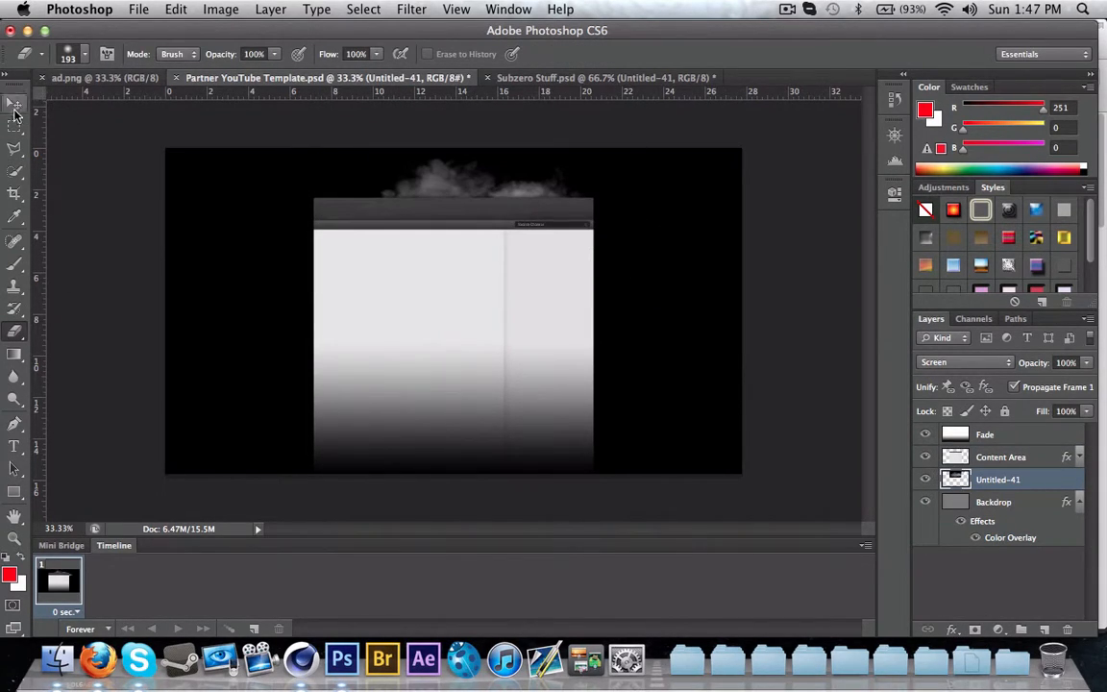
Step: Recolor the flare with Hue/Saturation and place the forest render with Free Transform
{"action": "left_click", "coordinate": [599, 76]}
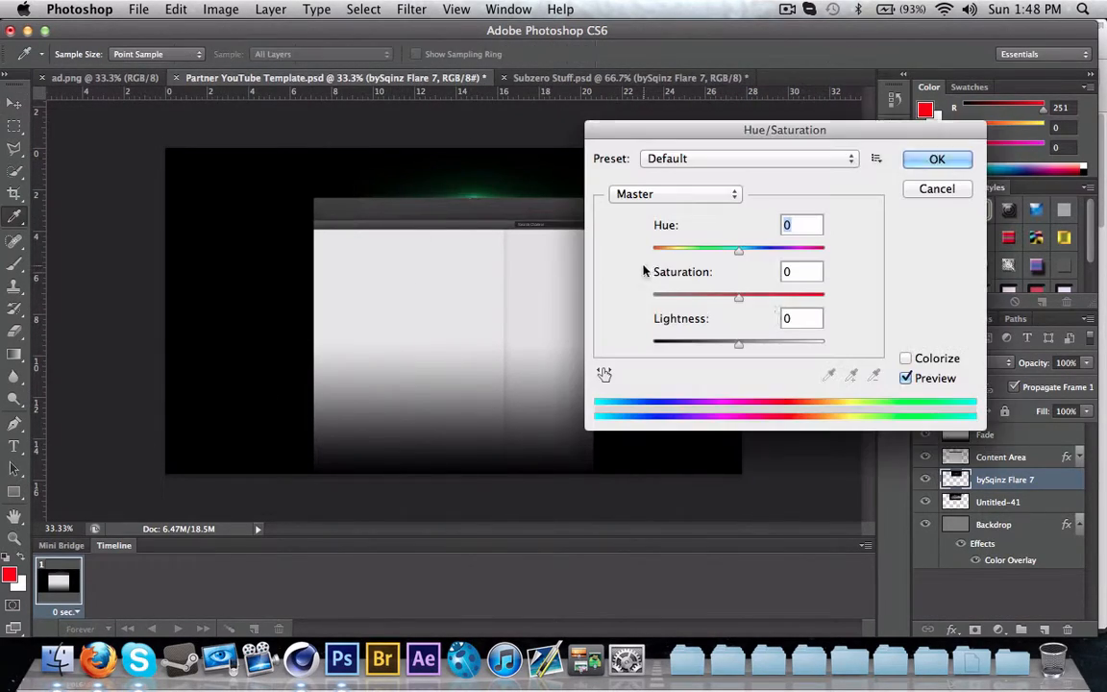
{"action": "left_click", "coordinate": [936, 157]}
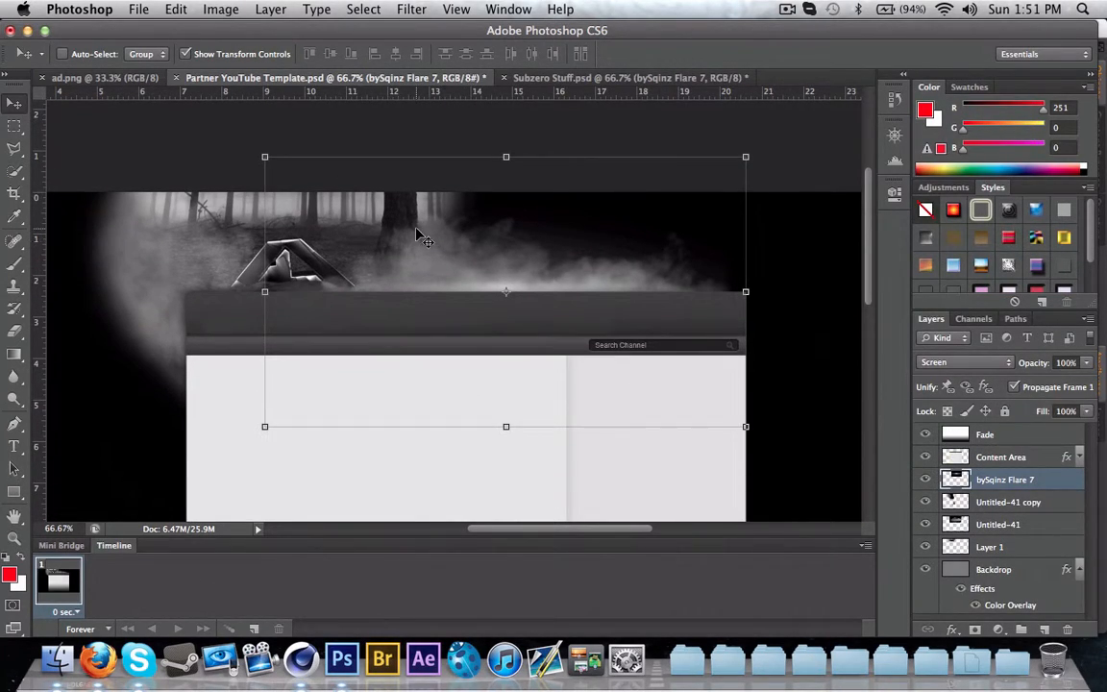
{"action": "left_click", "coordinate": [605, 77]}
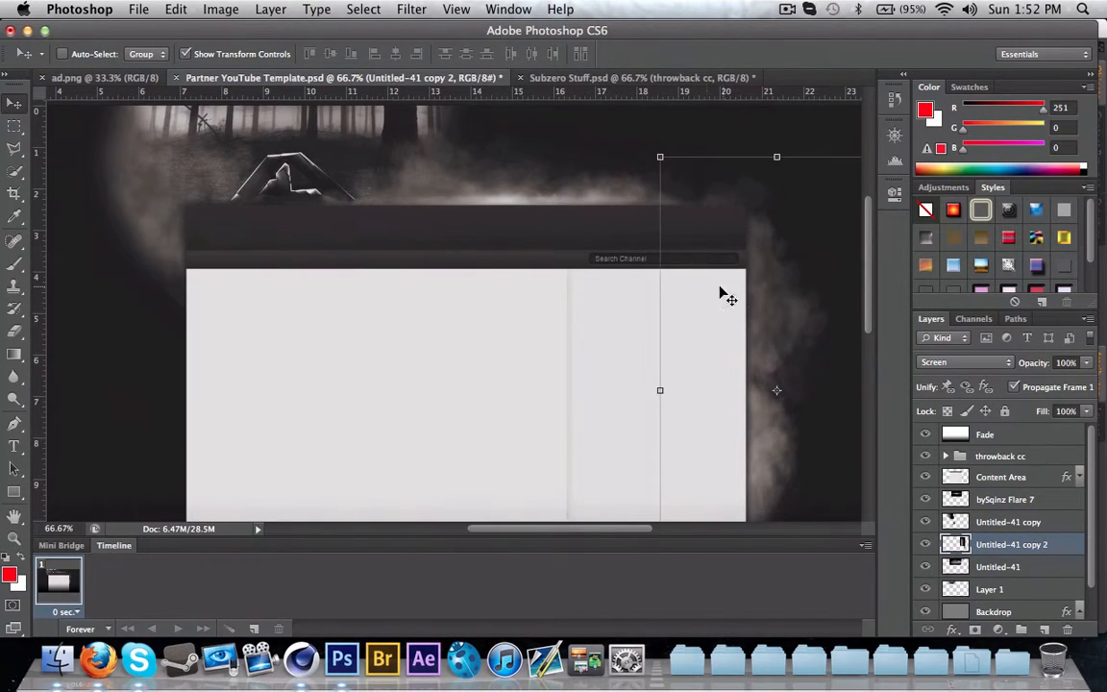
Step: Launch Adobe Bridge and navigate to the Desktop GFX folder to fetch an item
{"action": "left_click", "coordinate": [139, 8]}
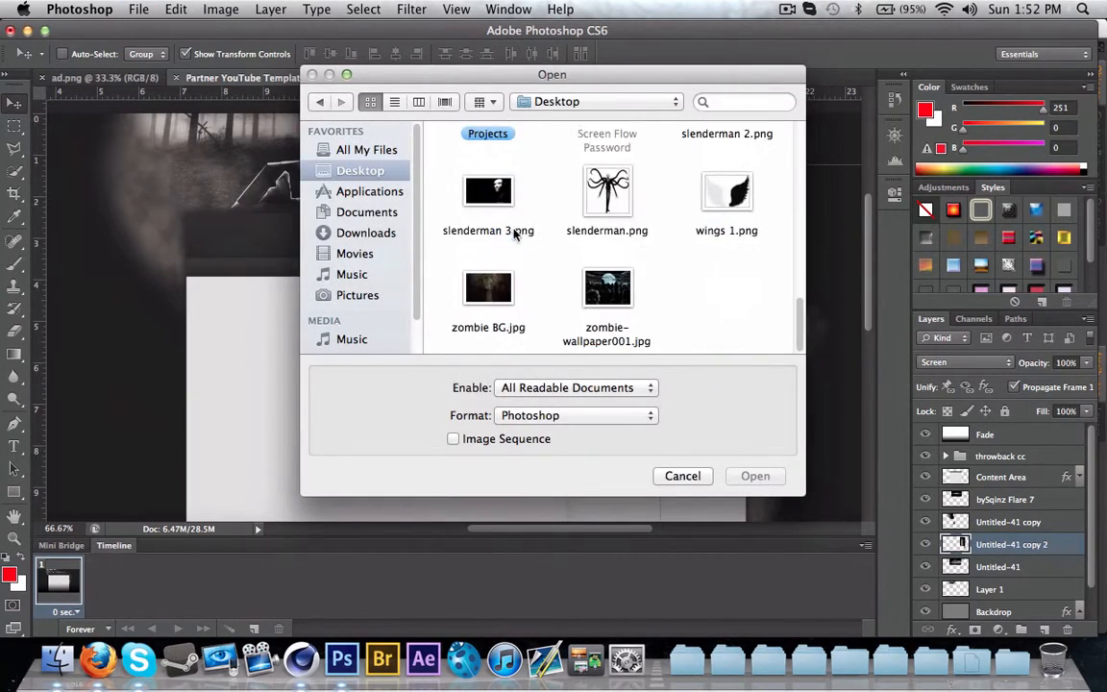
{"action": "mouse_move", "coordinate": [580, 196]}
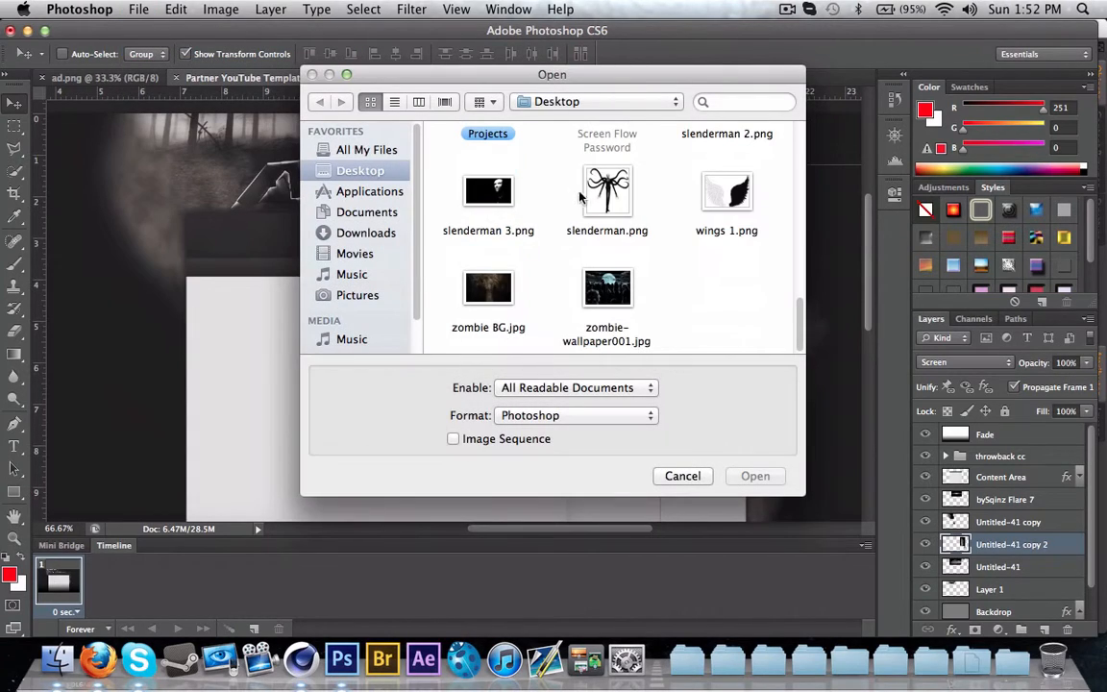
{"action": "scroll", "scroll_direction": "up", "scroll_amount": 3}
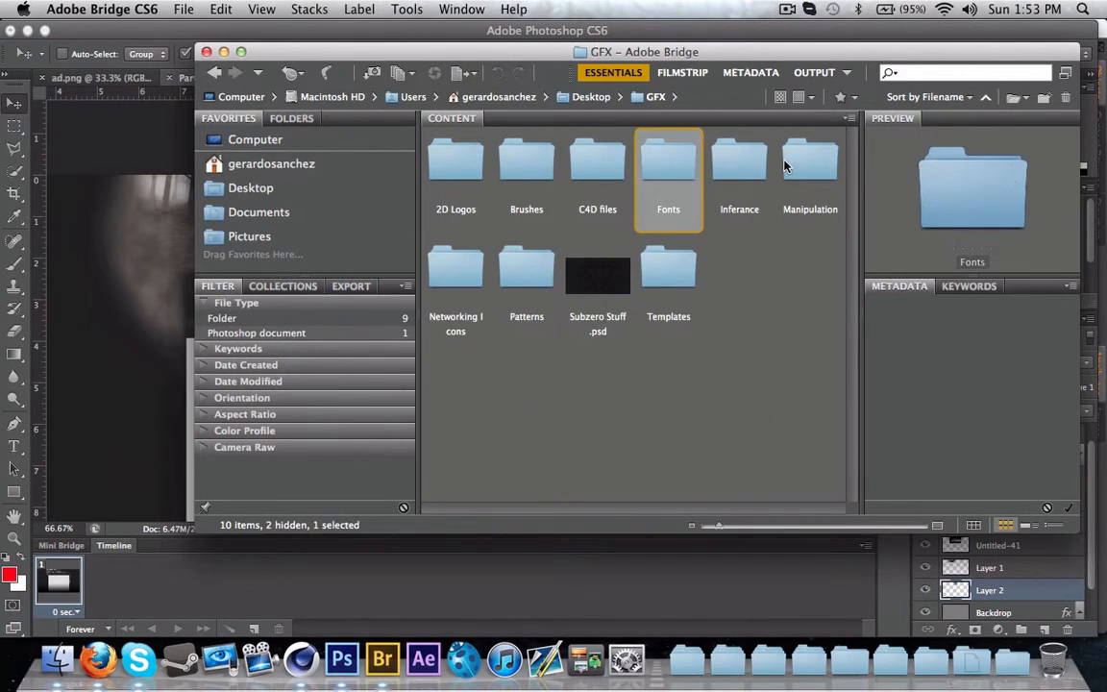
{"action": "double_click", "coordinate": [811, 163]}
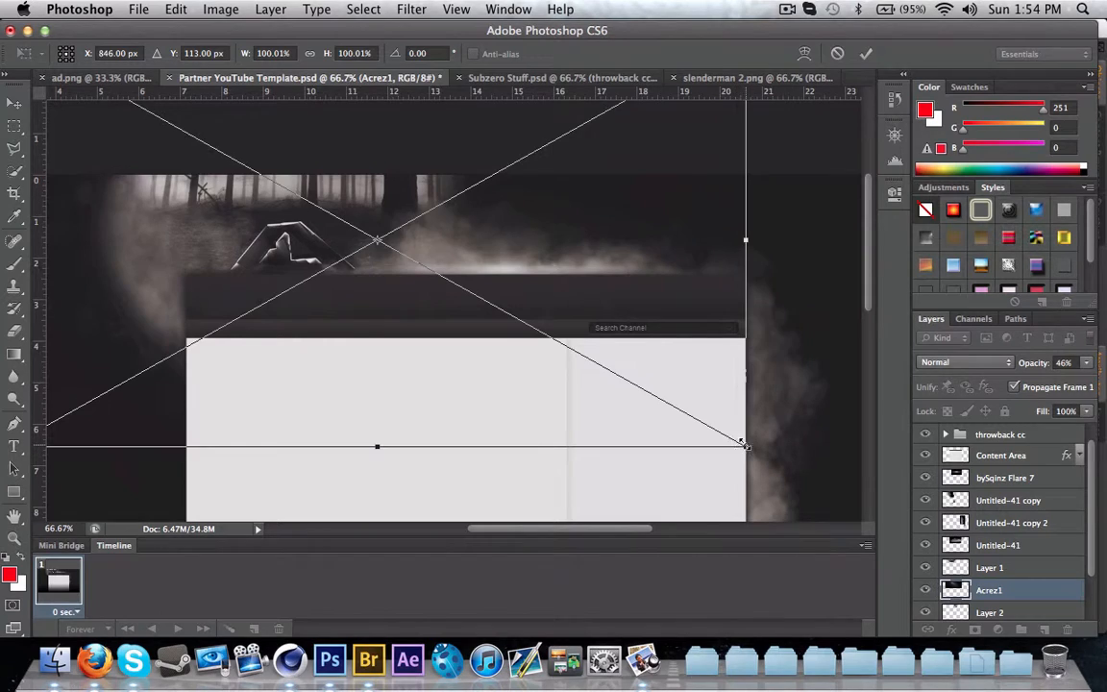
Step: Transform and rasterize the Acrez1 texture, set it to Color Dodge, and add ANNO DOMINI text
{"action": "left_click", "coordinate": [964, 361]}
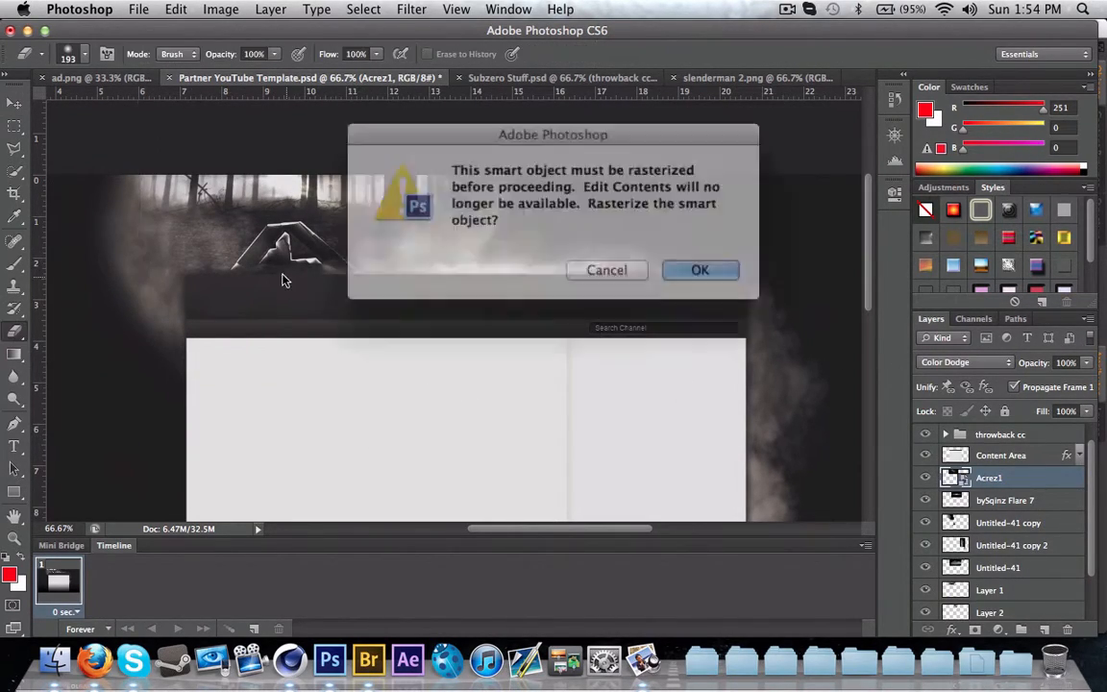
{"action": "left_click", "coordinate": [699, 269]}
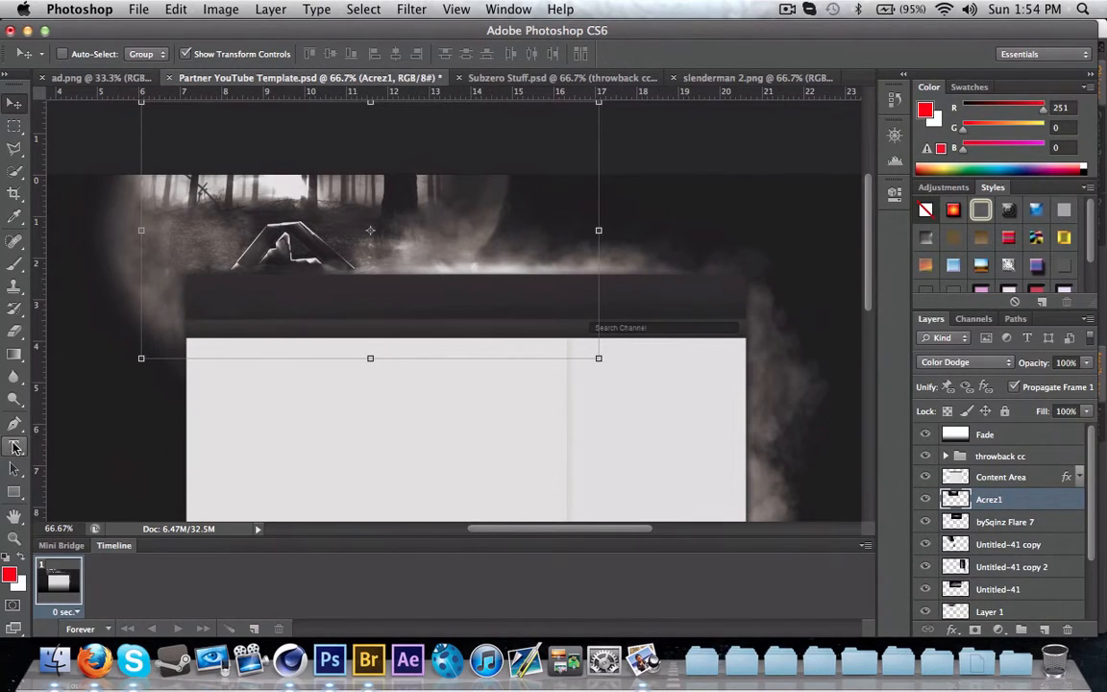
{"action": "left_click", "coordinate": [15, 445]}
{"action": "type", "text": "ANNO DOMINI"}
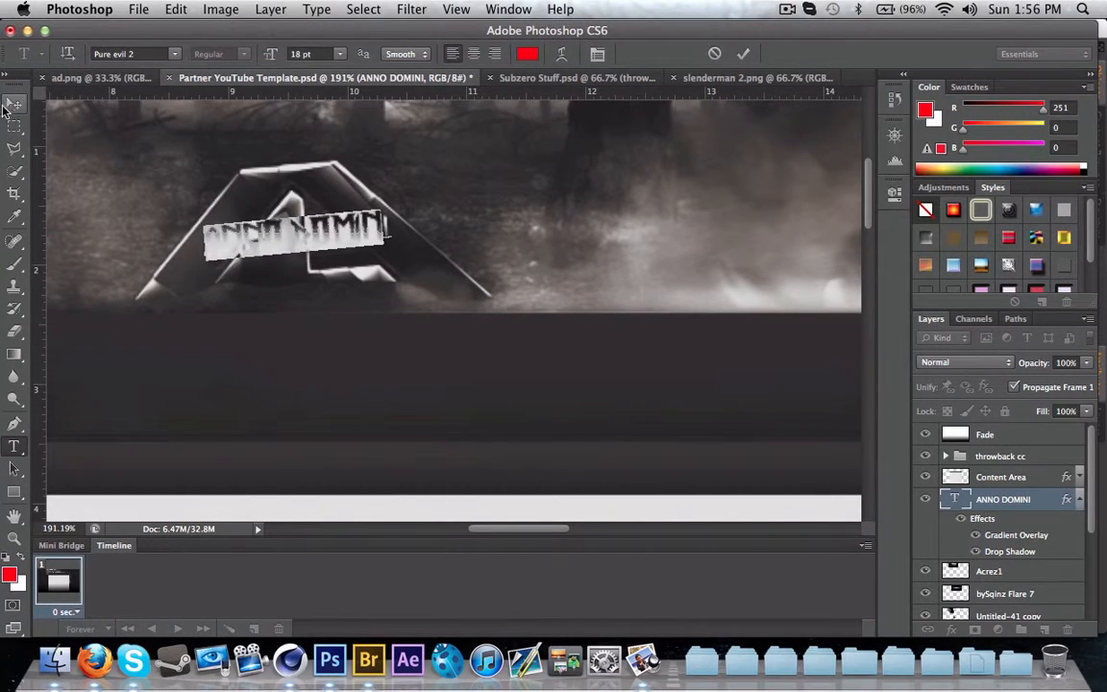
Step: Add the Machinima navigation text and browse the font list for a typeface
{"action": "left_click", "coordinate": [16, 104]}
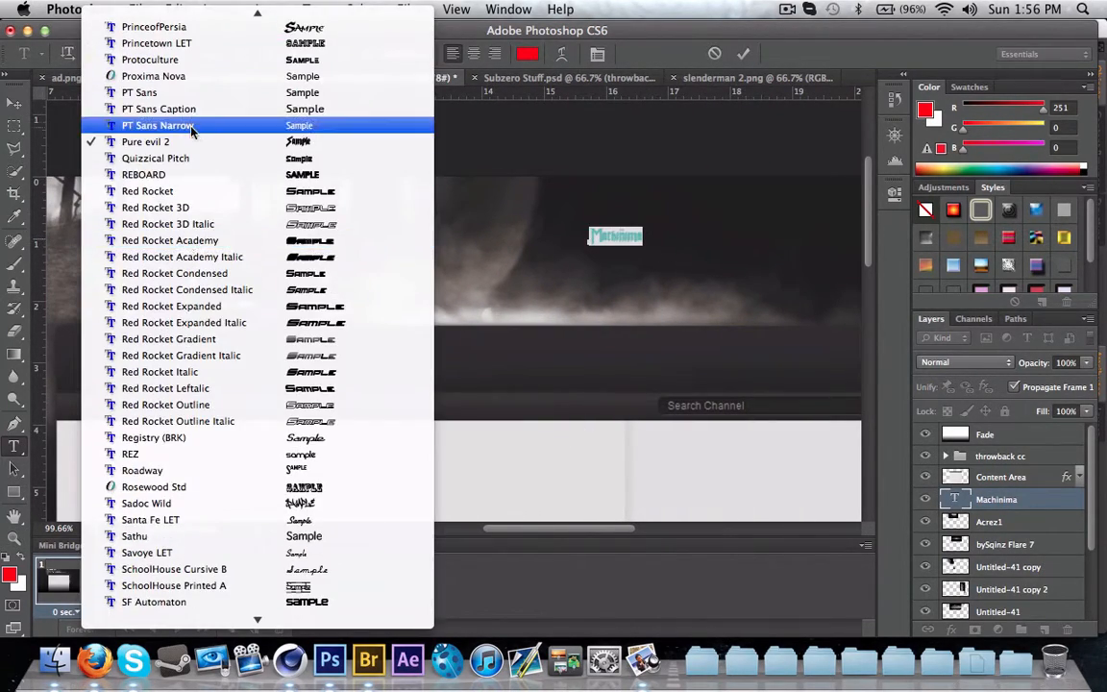
{"action": "left_click", "coordinate": [154, 124]}
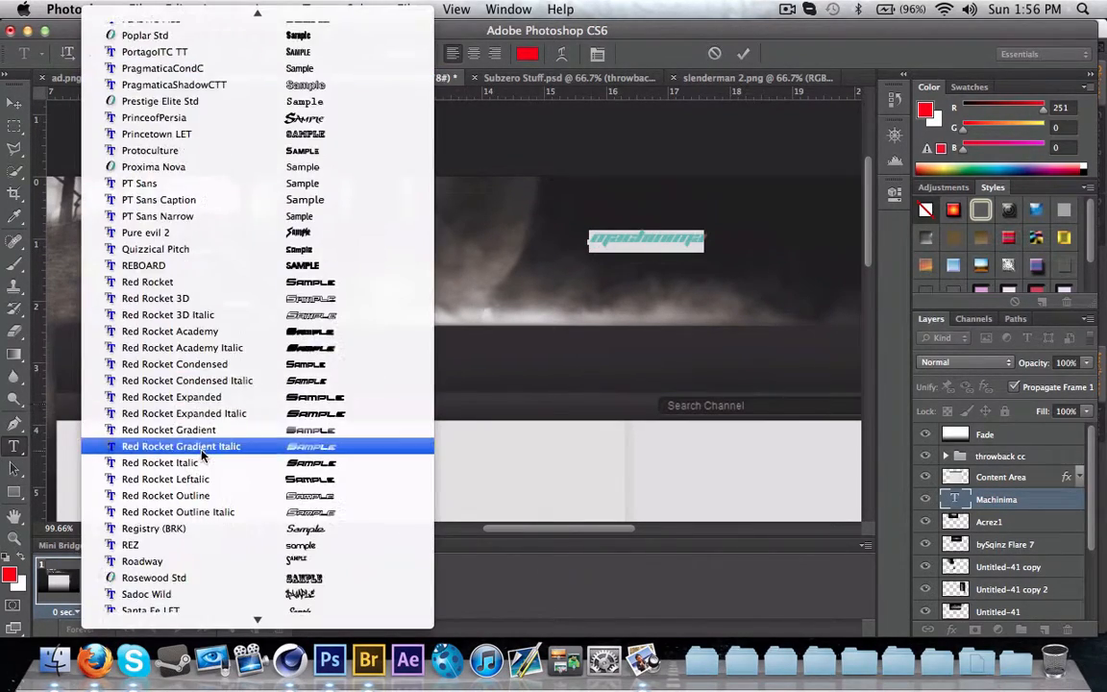
{"action": "scroll", "scroll_direction": "up", "scroll_amount": 3}
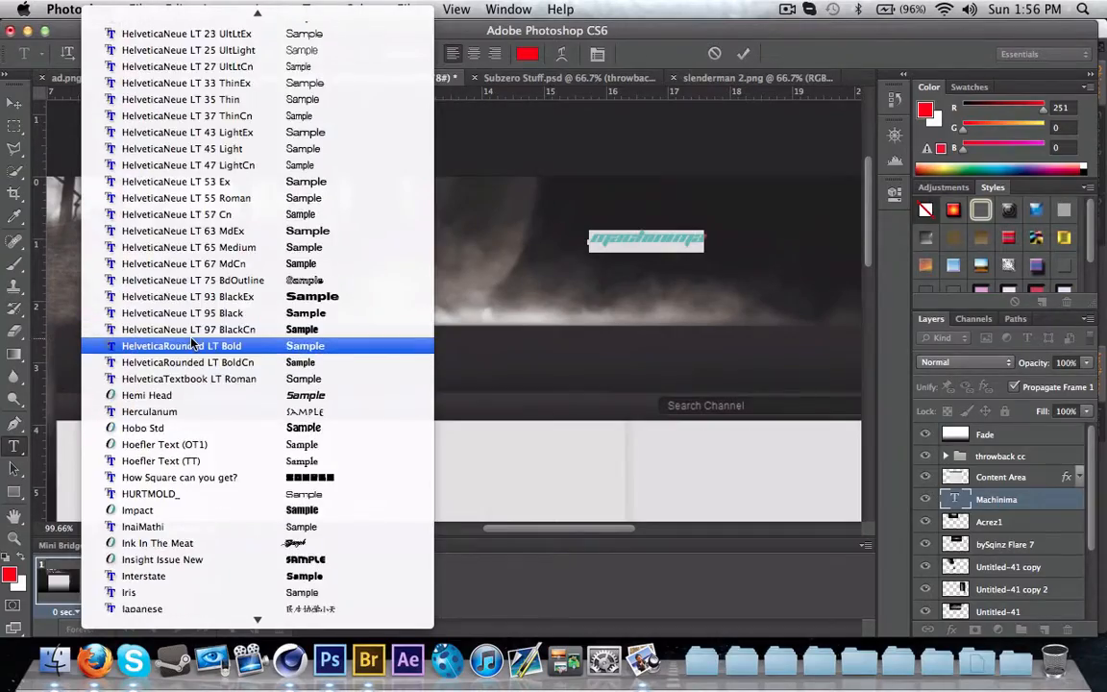
{"action": "scroll", "scroll_direction": "up", "scroll_amount": 3}
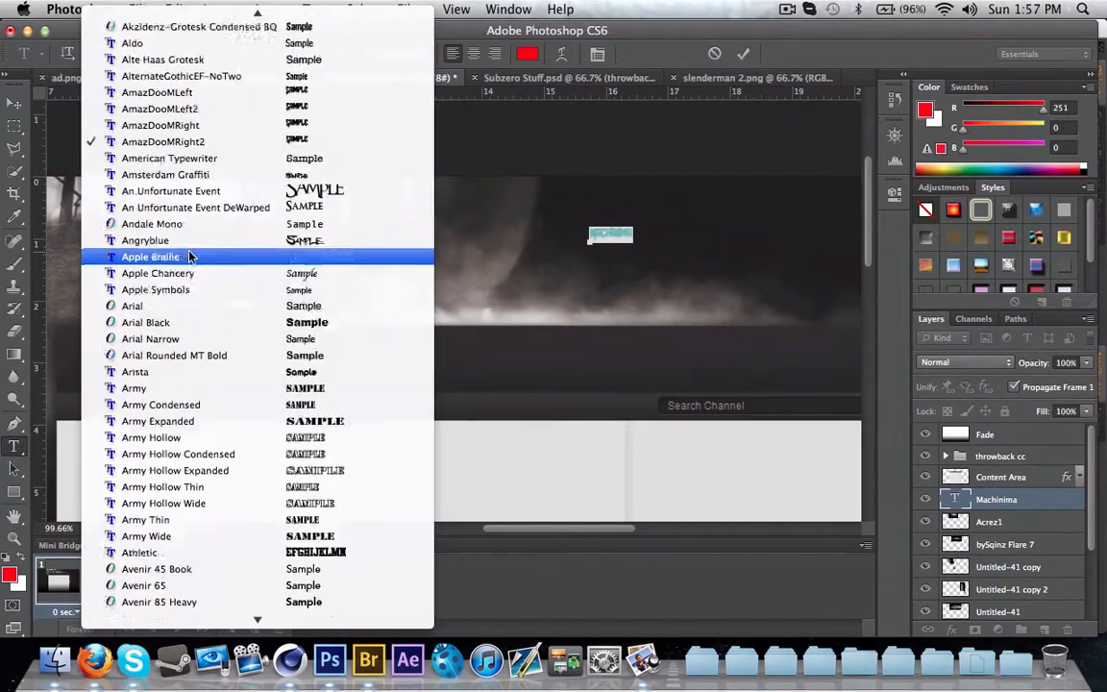
{"action": "scroll", "scroll_direction": "down", "scroll_amount": 3}
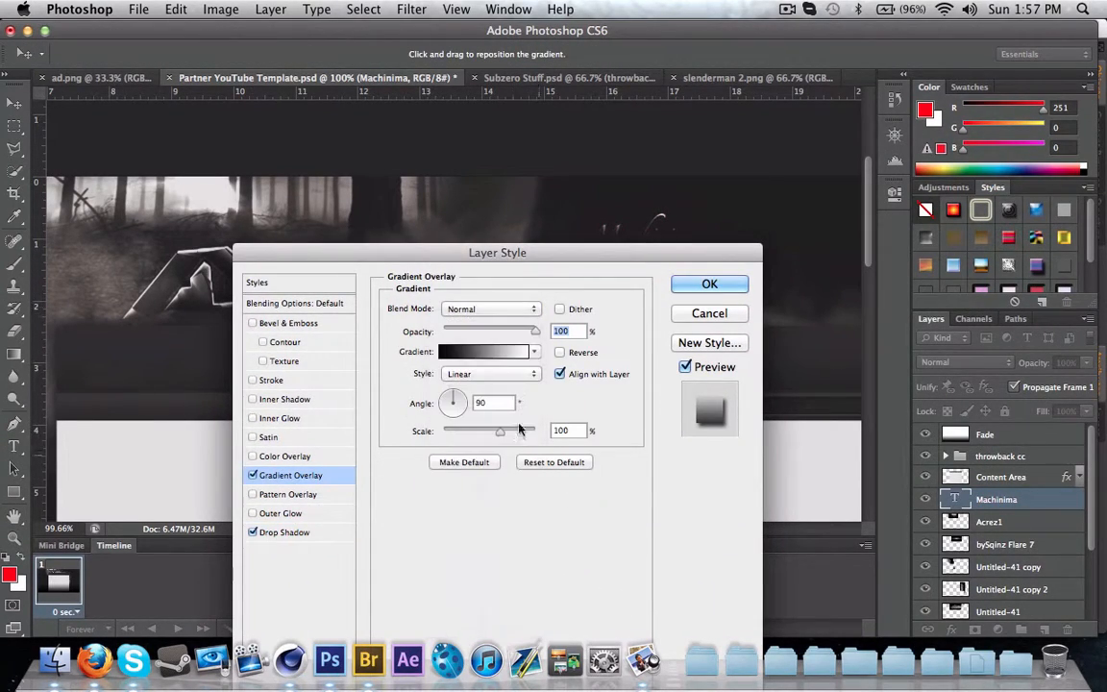
Step: Make the text's gradient overlay a custom red-to-white gradient from a red preset
{"action": "left_click", "coordinate": [488, 349]}
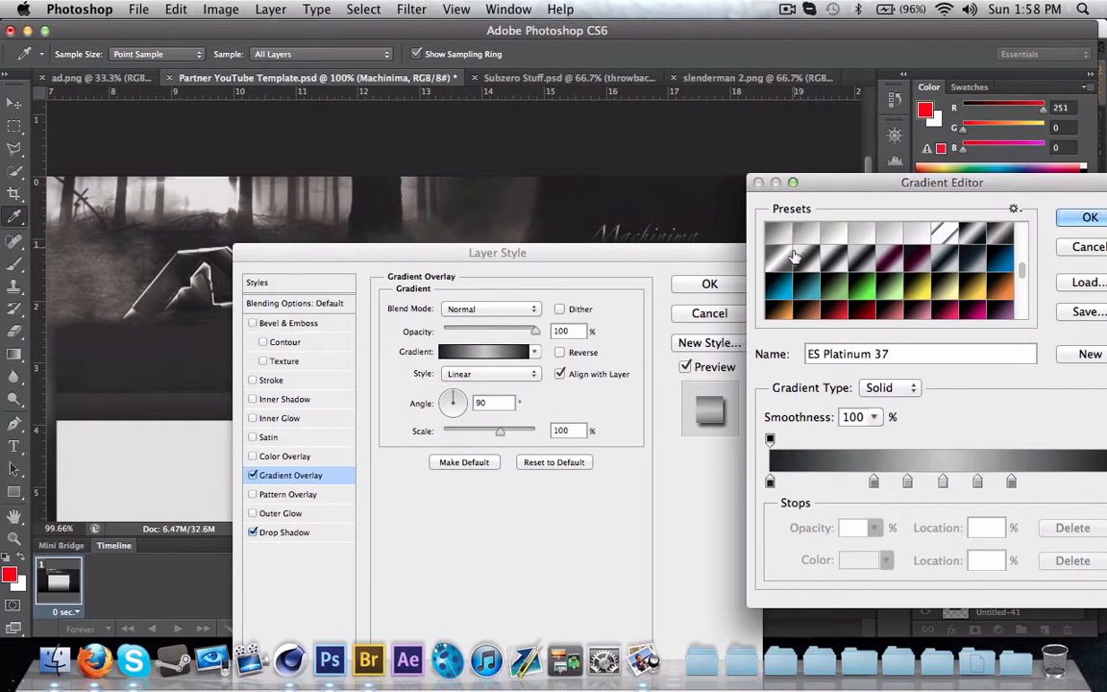
{"action": "left_click", "coordinate": [946, 288]}
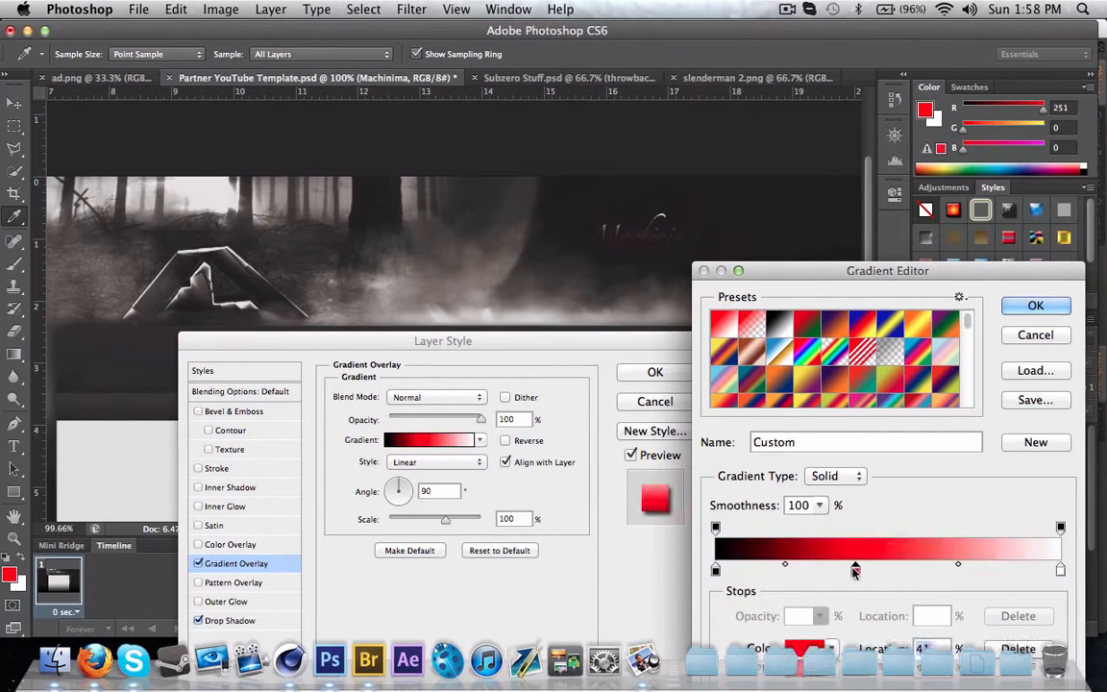
{"action": "left_click", "coordinate": [726, 323]}
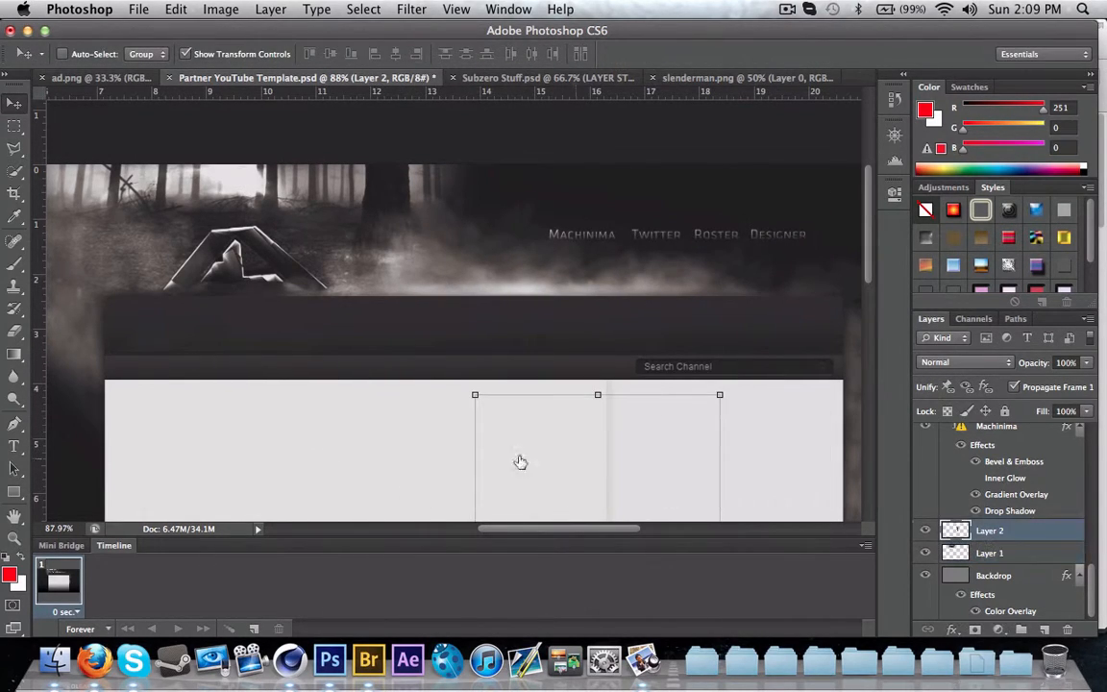
Step: Reposition the Layer 2 graphic within the banner header
{"action": "left_click_drag", "start_coordinate": [521, 461], "coordinate": [307, 211]}
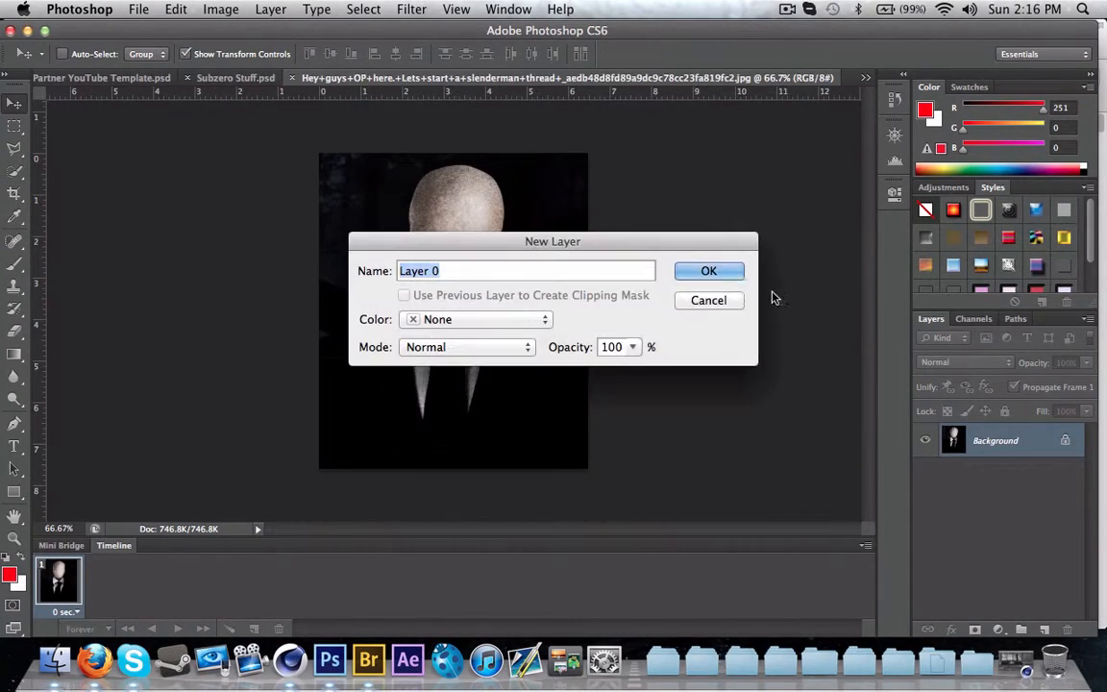
Step: Convert the slenderman photo's background into an editable layer and go to the file commands
{"action": "left_click", "coordinate": [707, 269]}
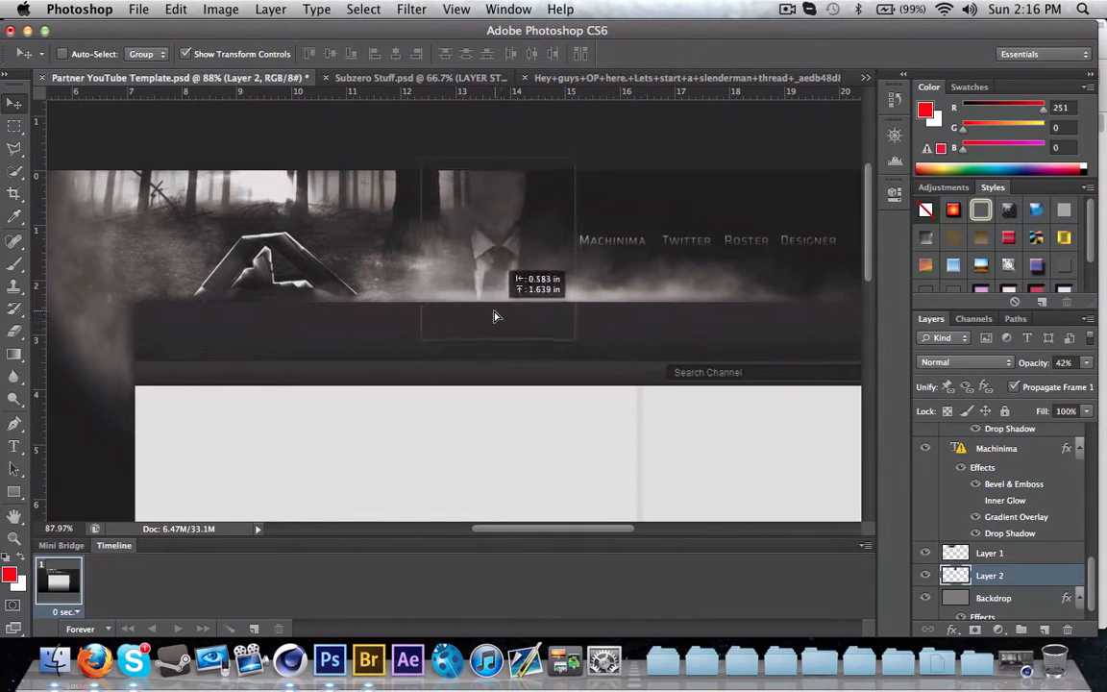
{"action": "left_click", "coordinate": [139, 8]}
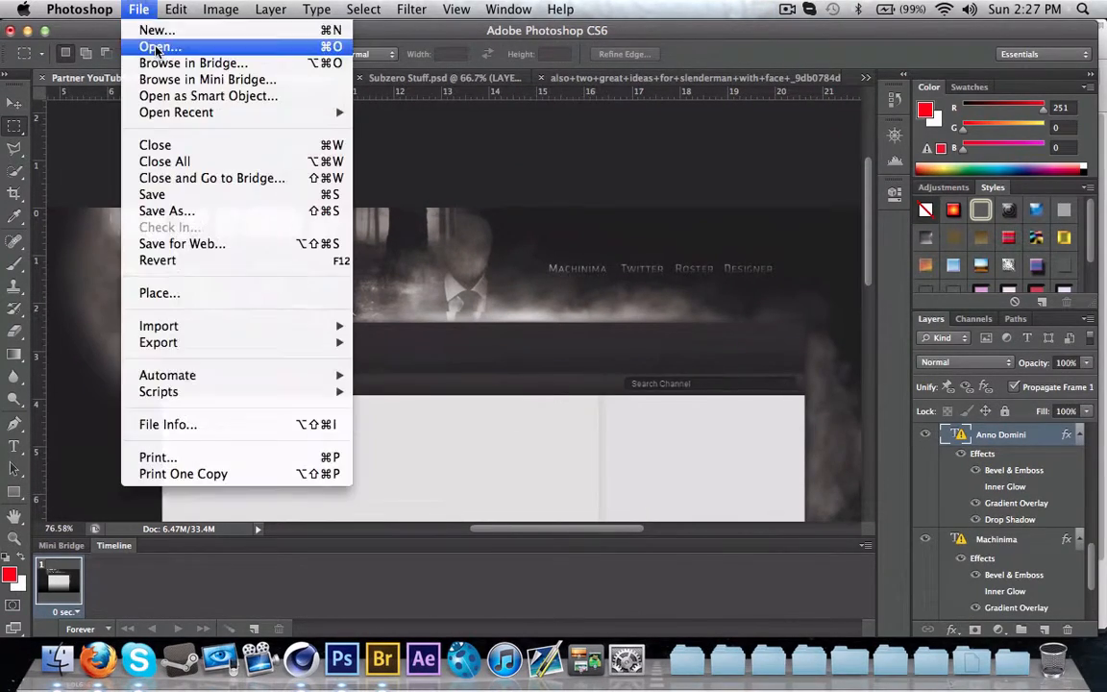